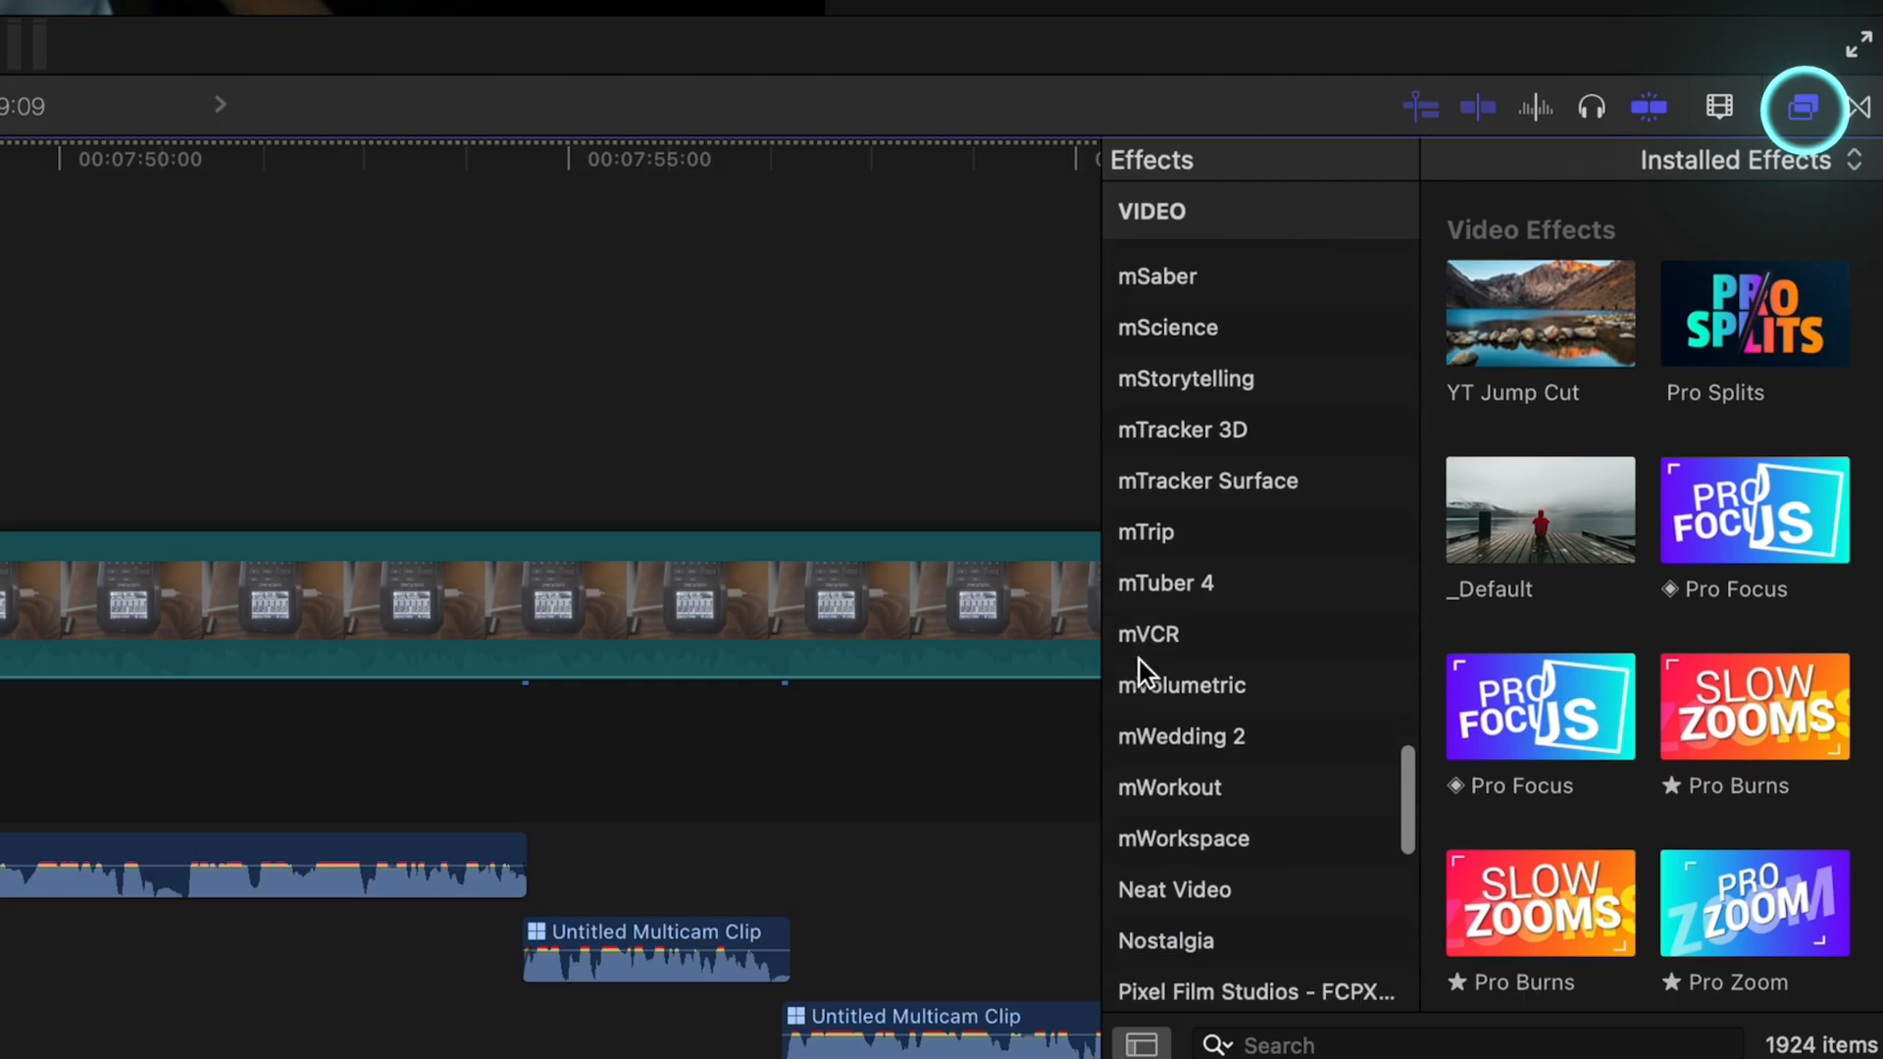
Step: Open the Effects browser from the timeline toolbar to browse video categories
left_click(1178, 701)
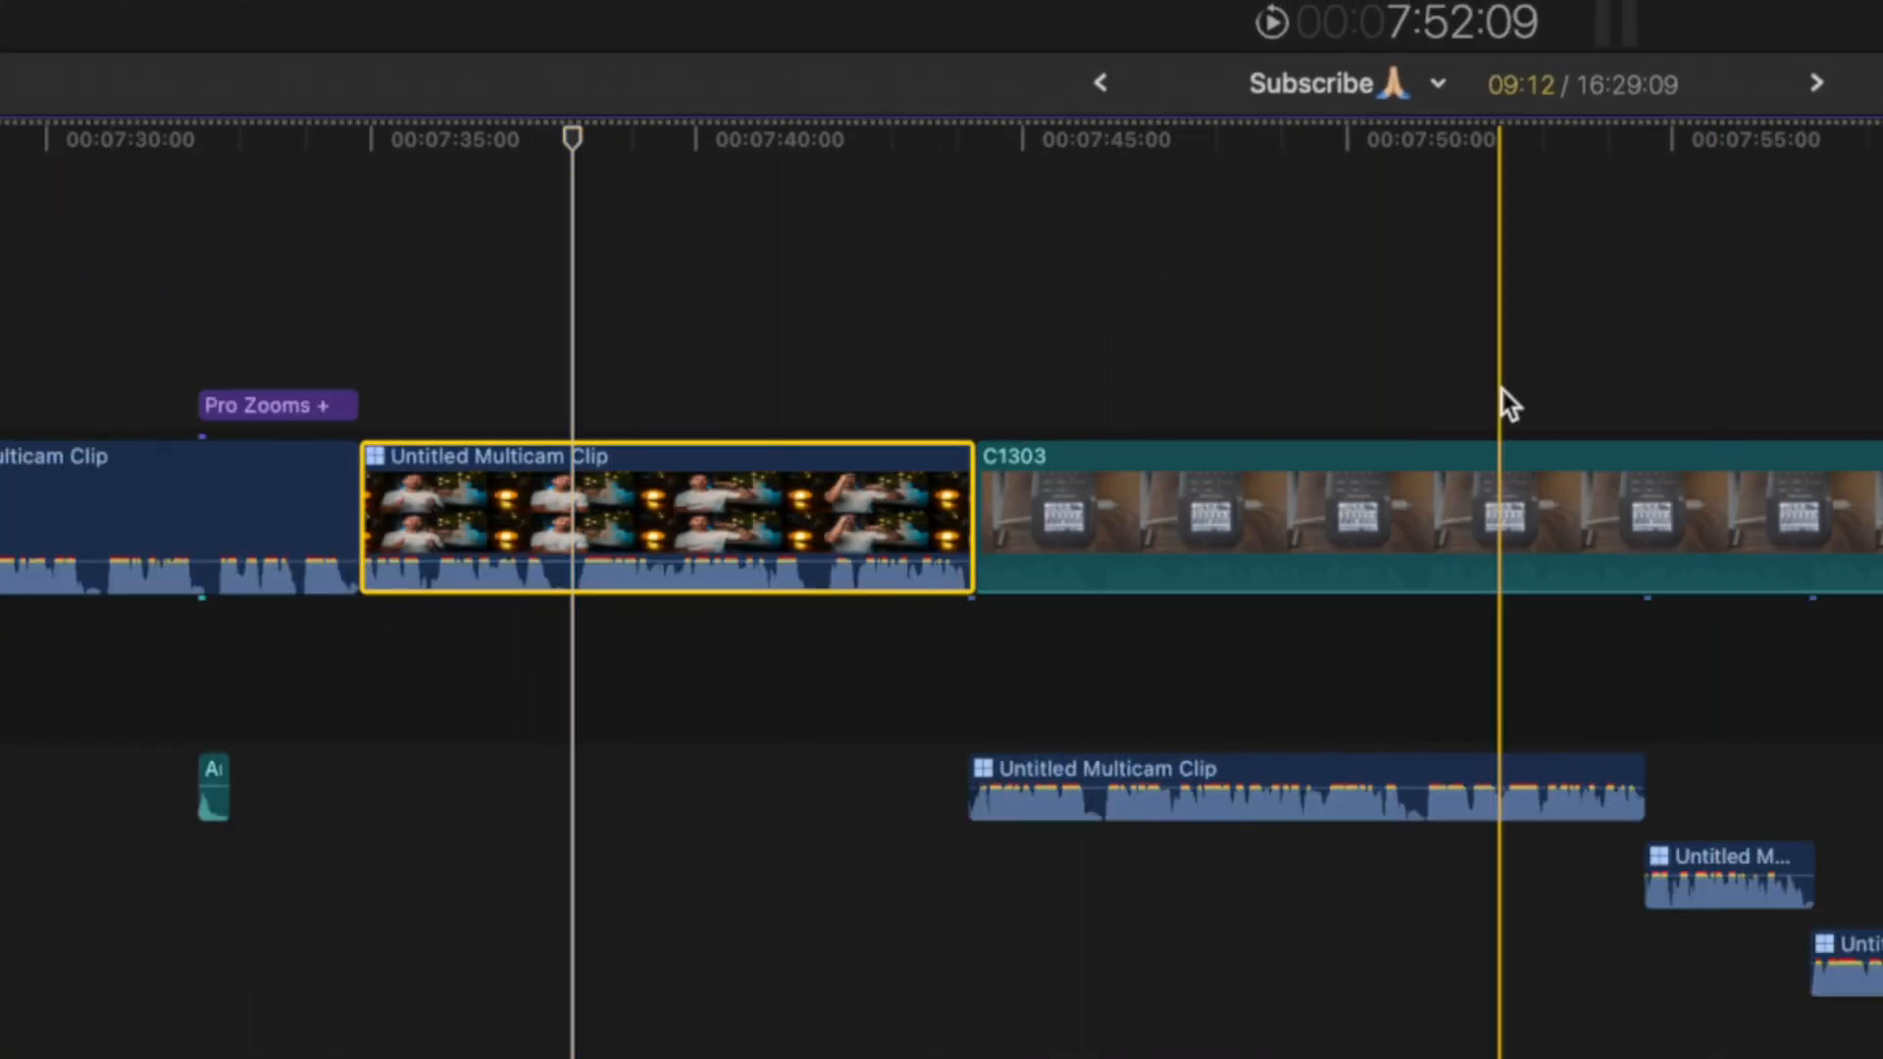
Step: Cut the multicam clip and apply Picture in Picture, placing the speaker in the right half
key("cmd+b")
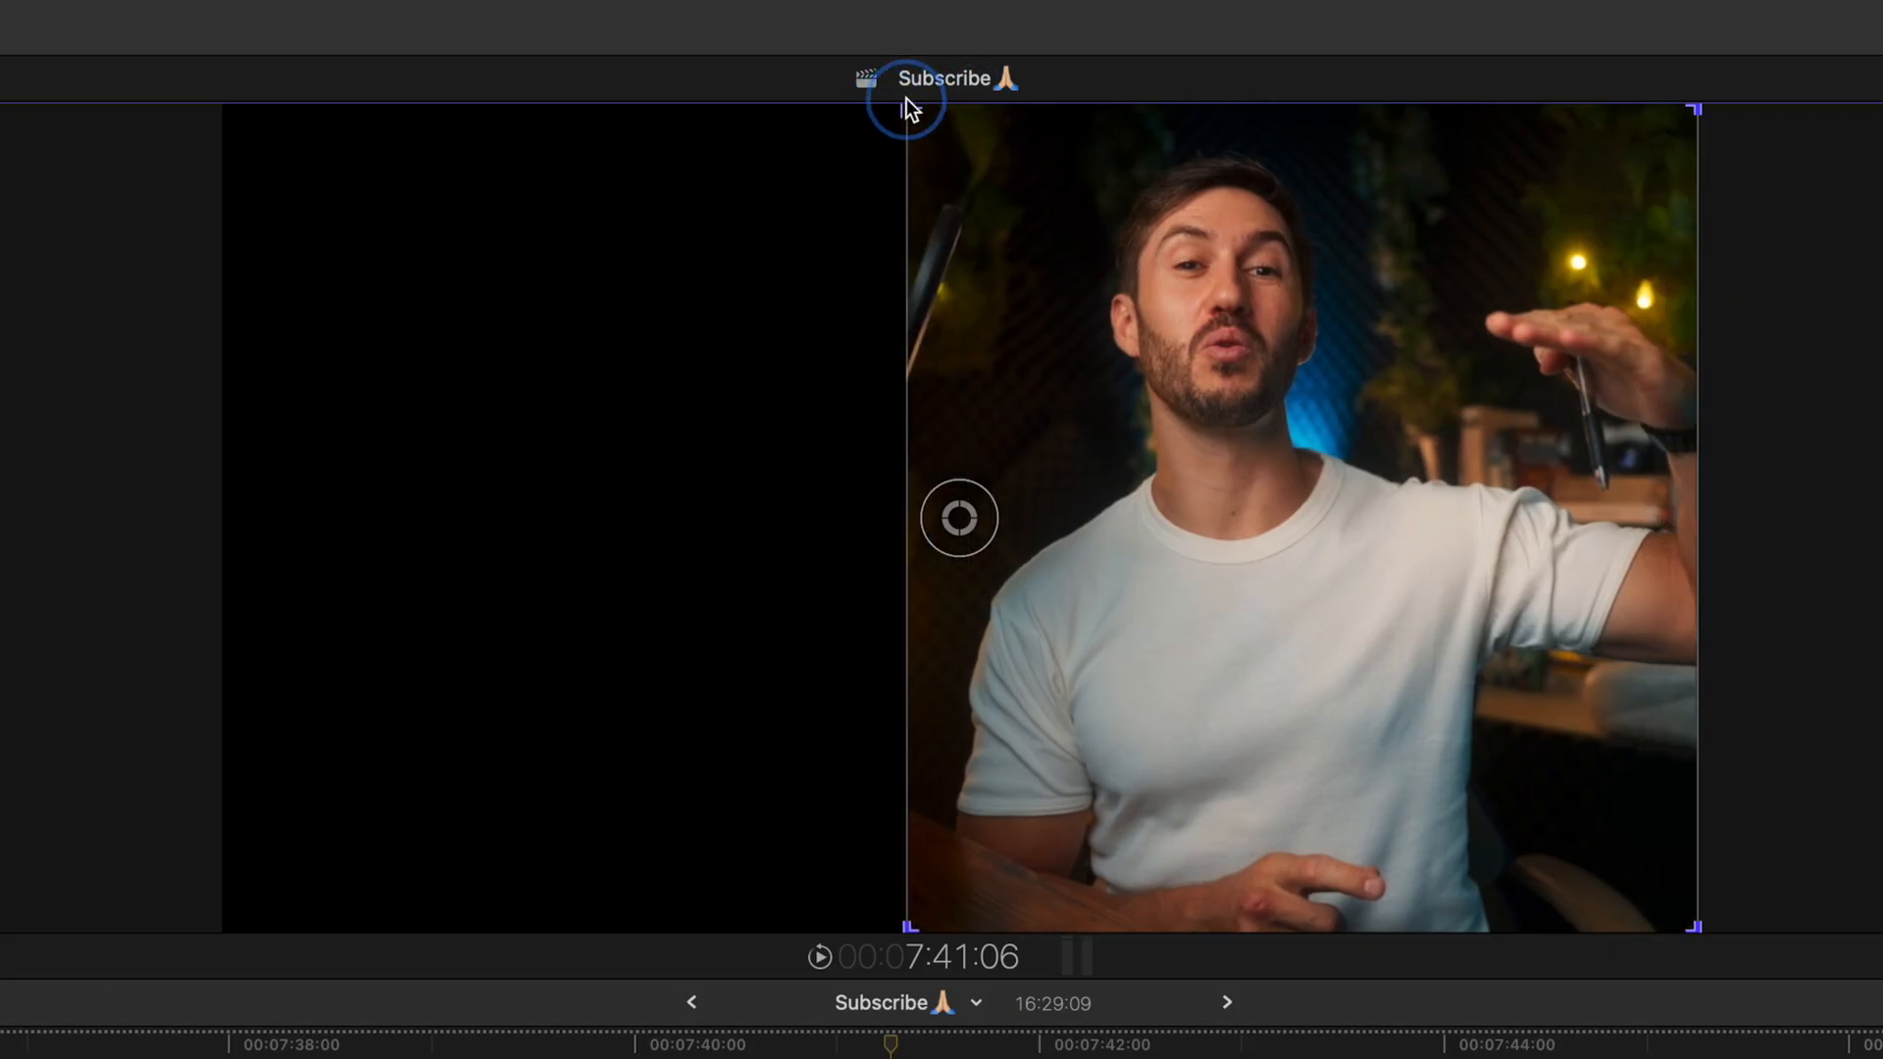
mouse_move(674, 493)
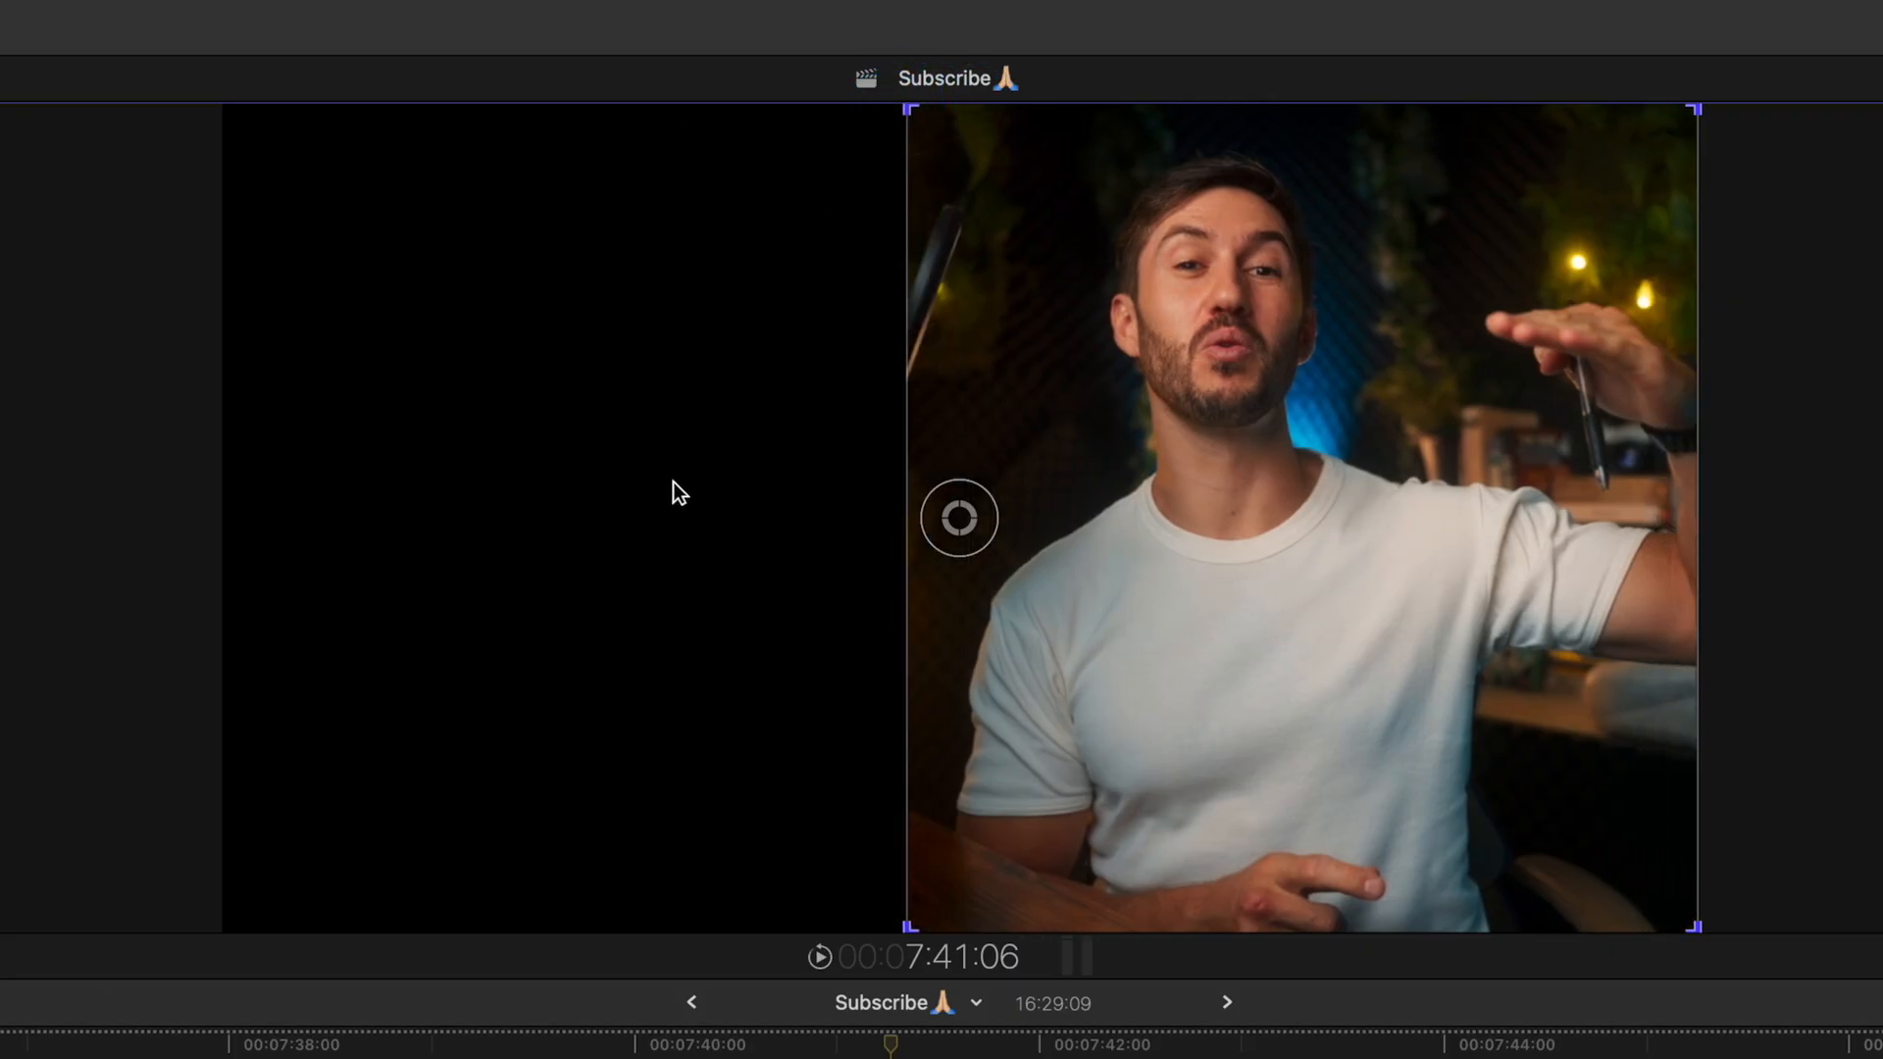
mouse_move(1002, 540)
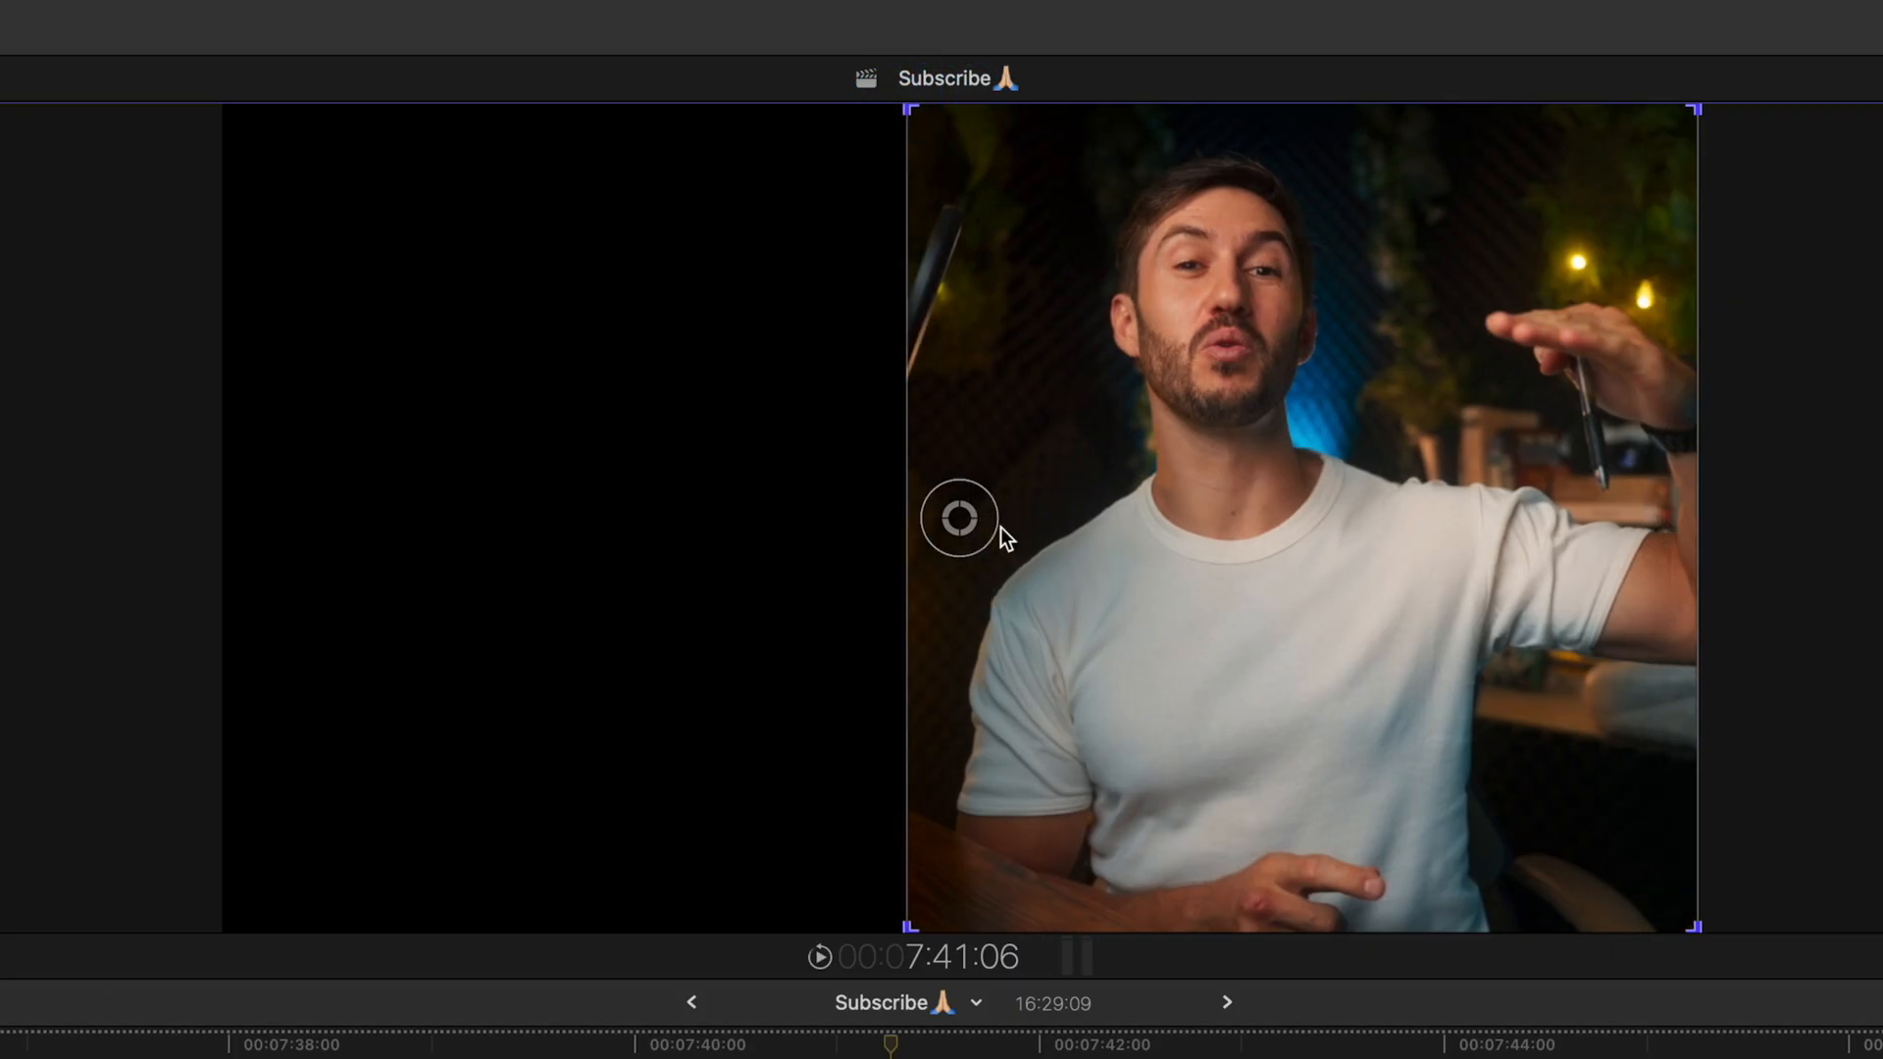
left_click(959, 519)
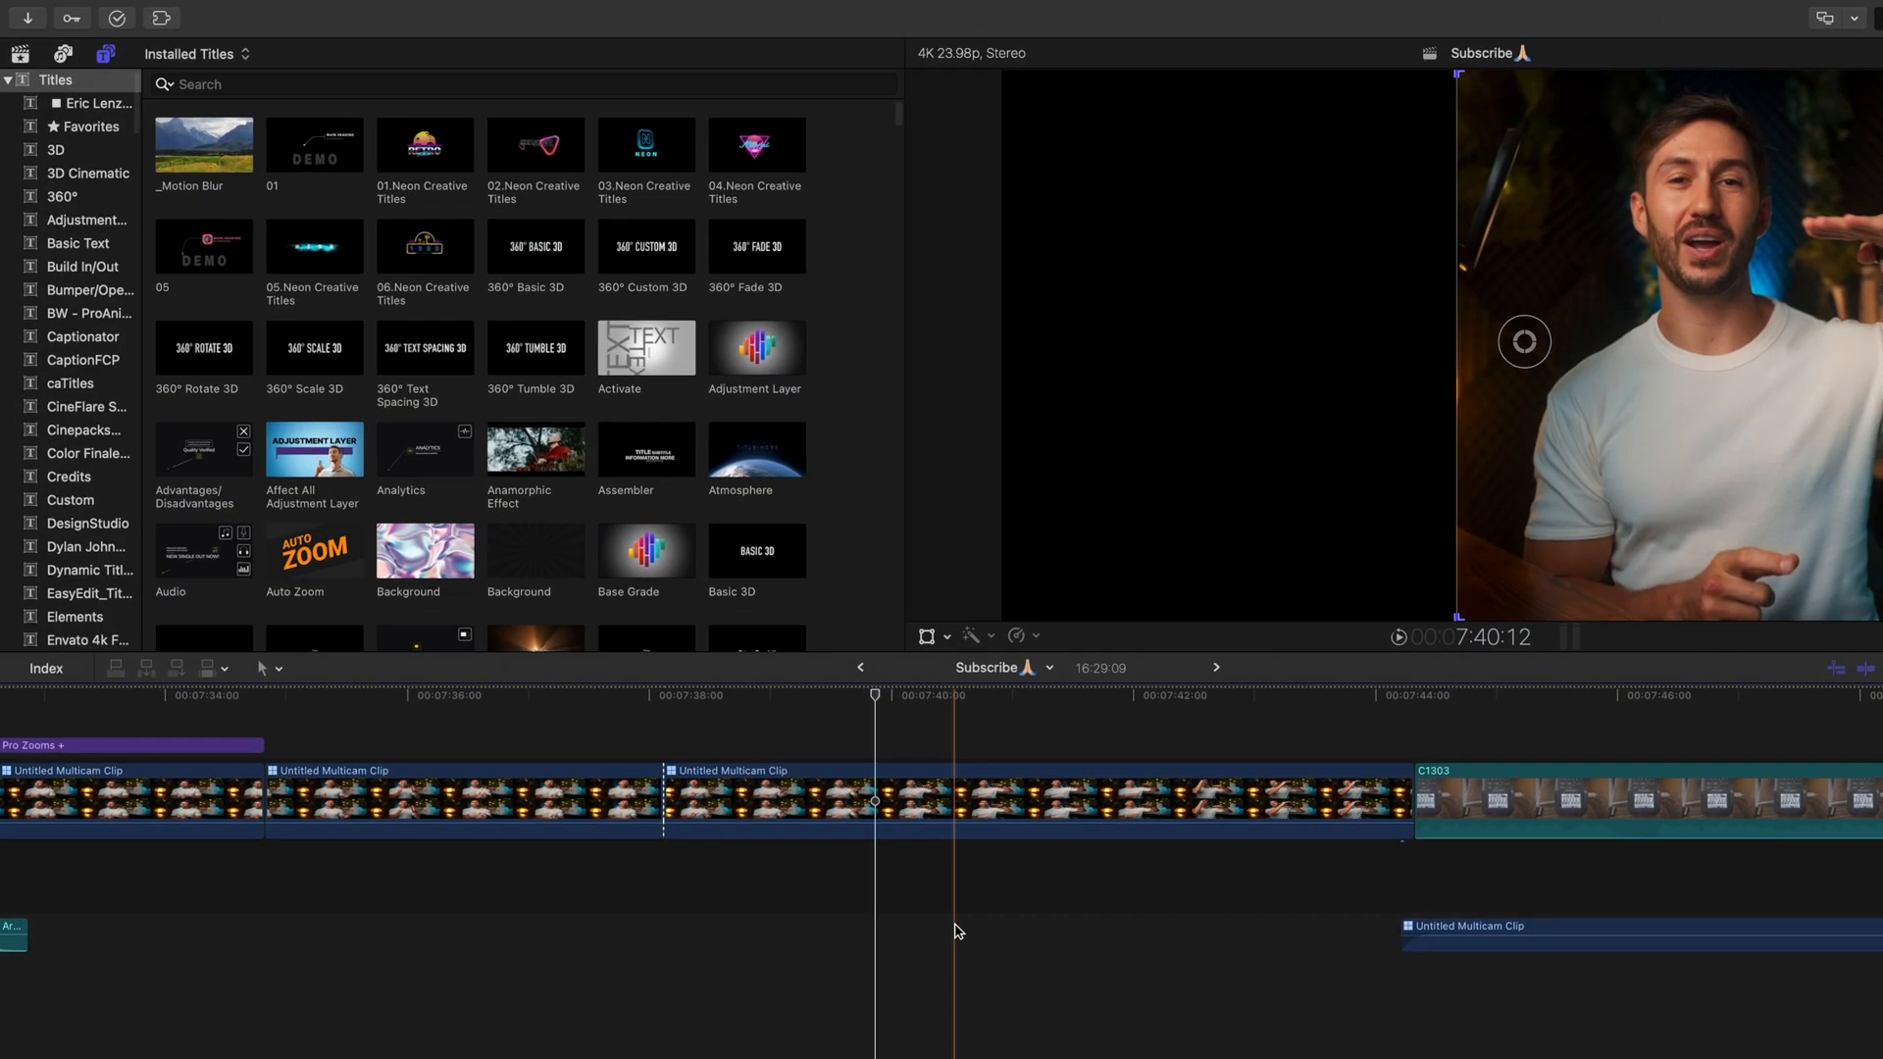
Step: Add the 360° Gradient generator from the Generators category below the multicam clips
left_click(165, 80)
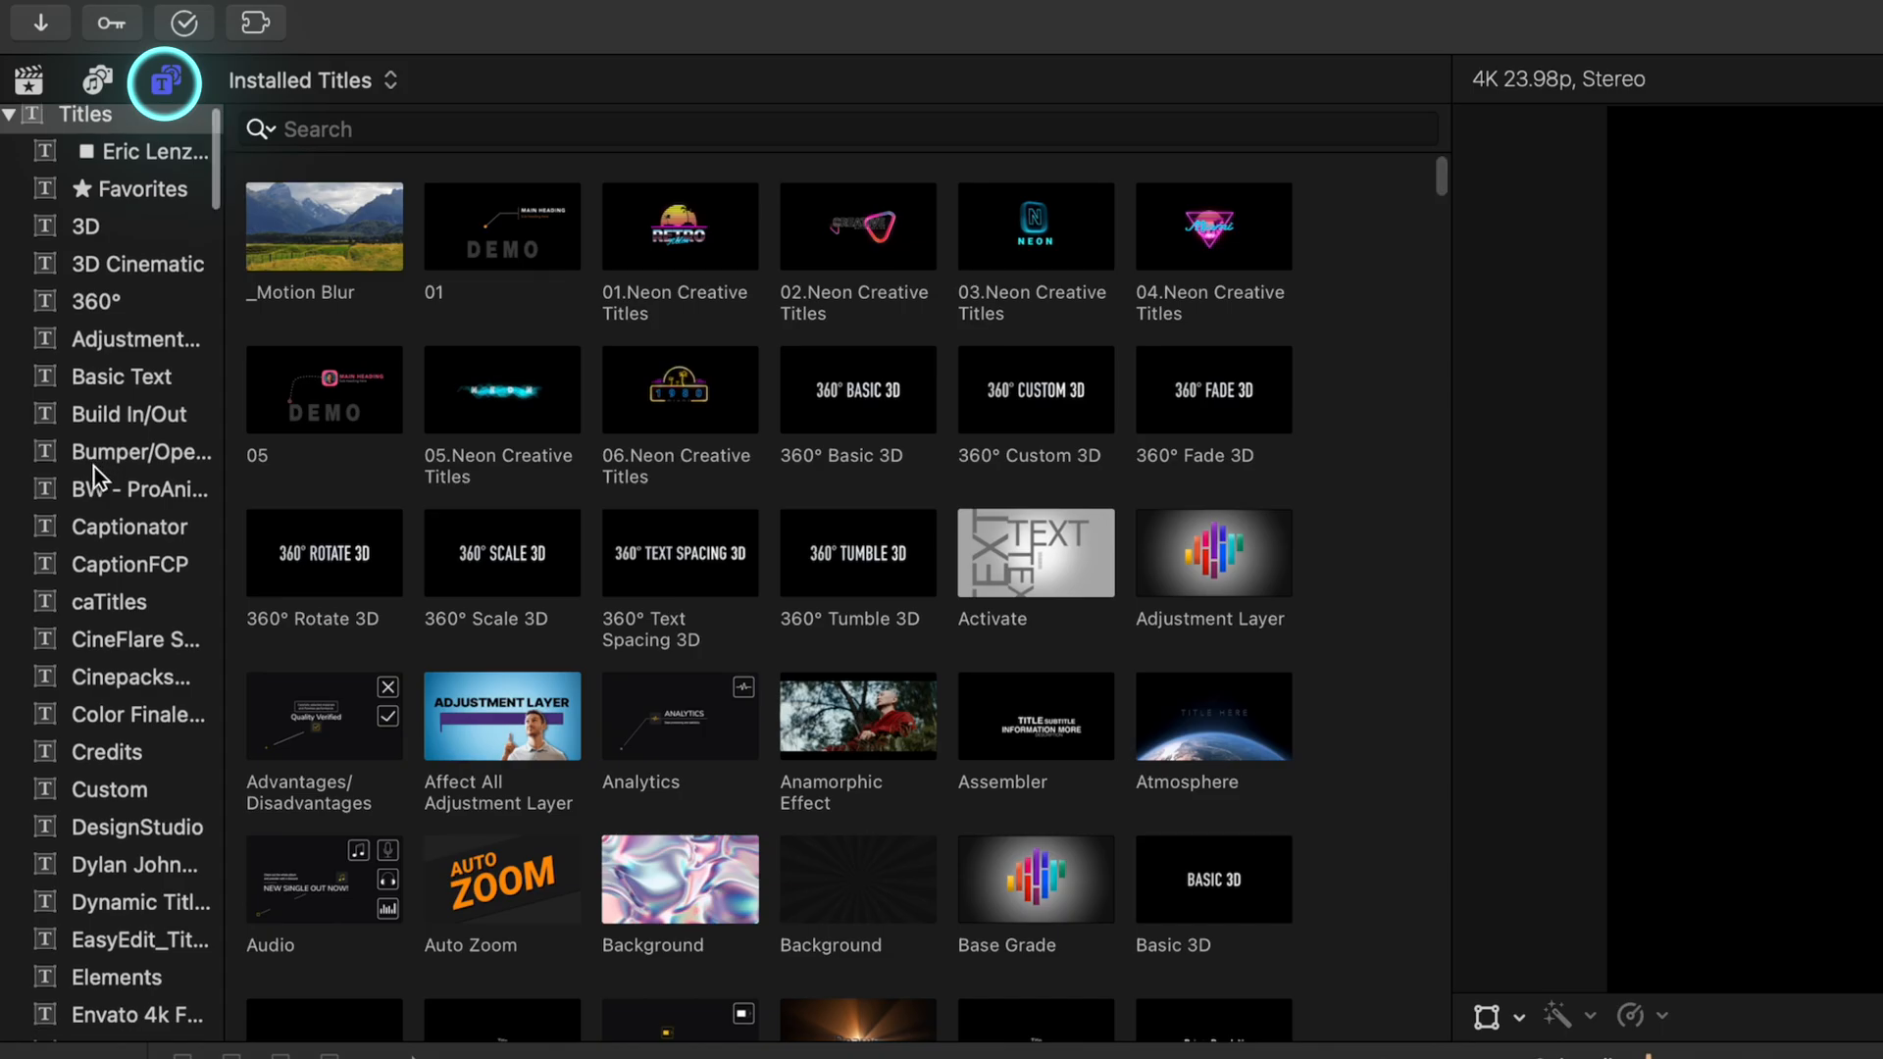
scroll("down", 3)
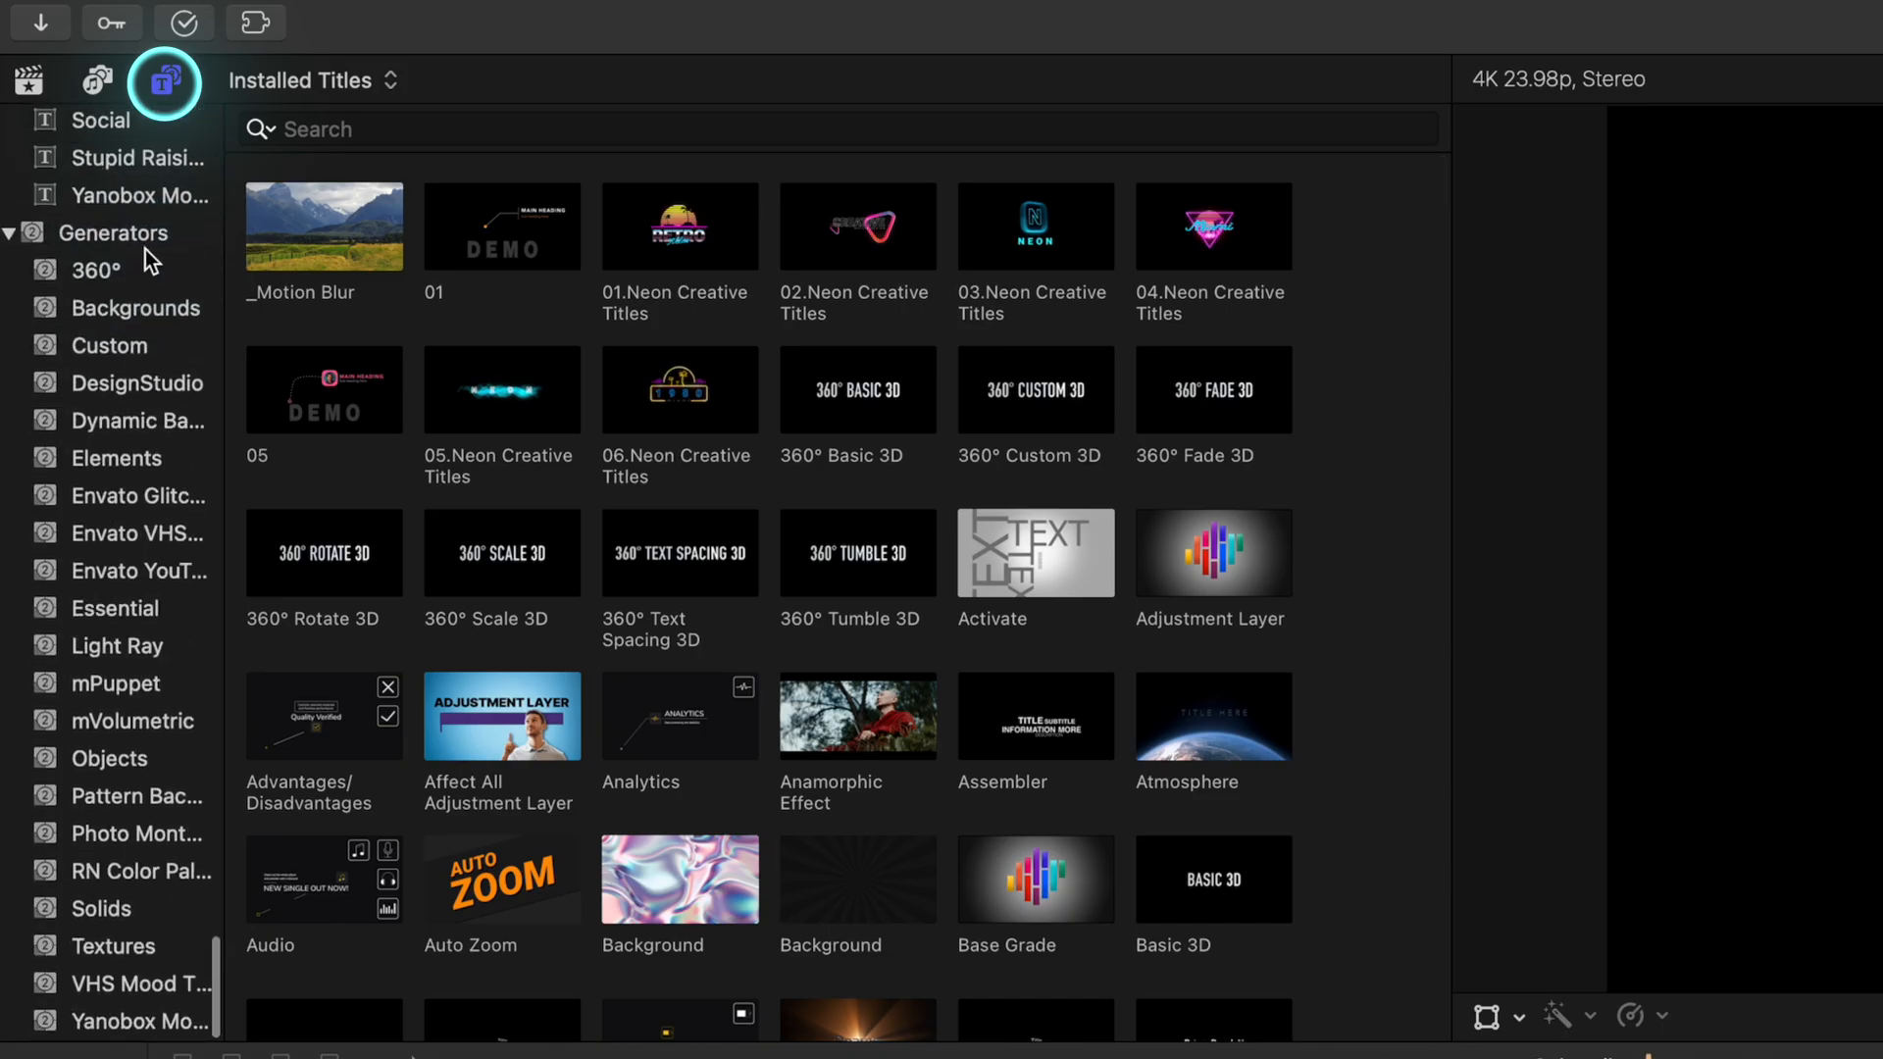
left_click(116, 233)
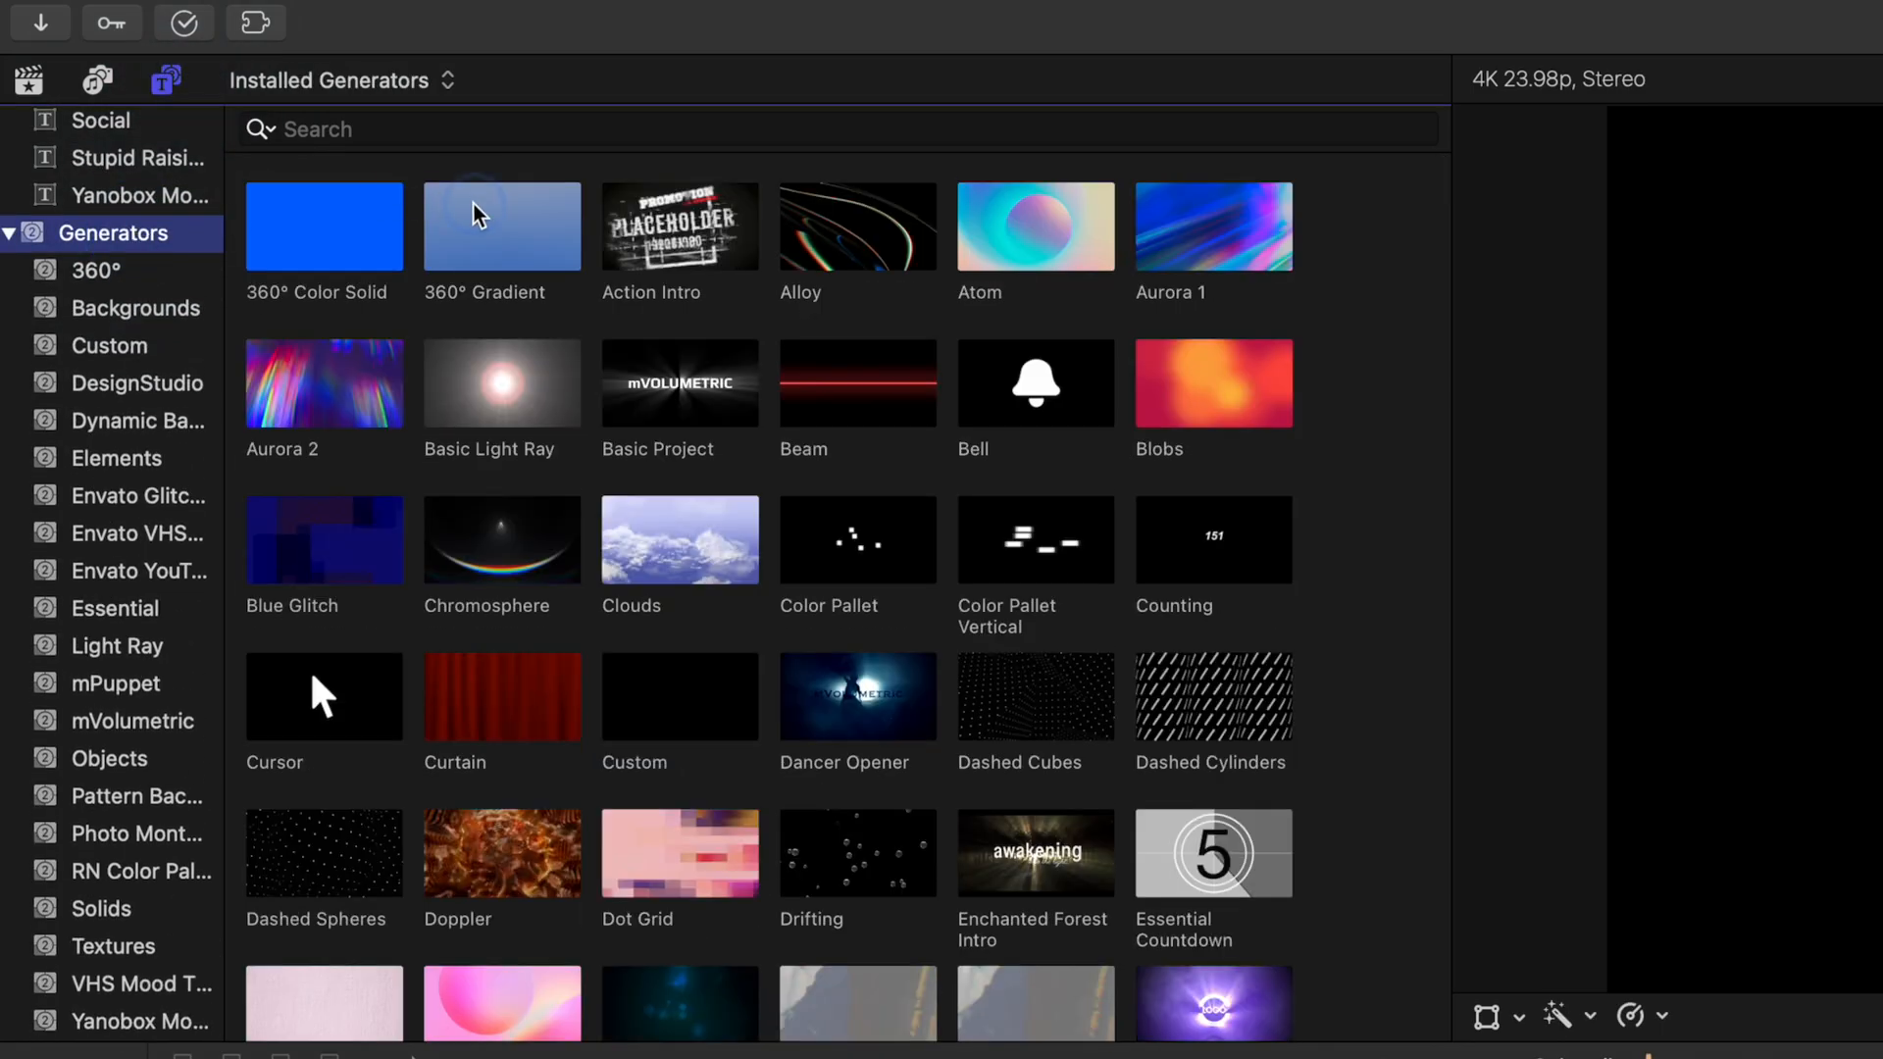
left_click(501, 226)
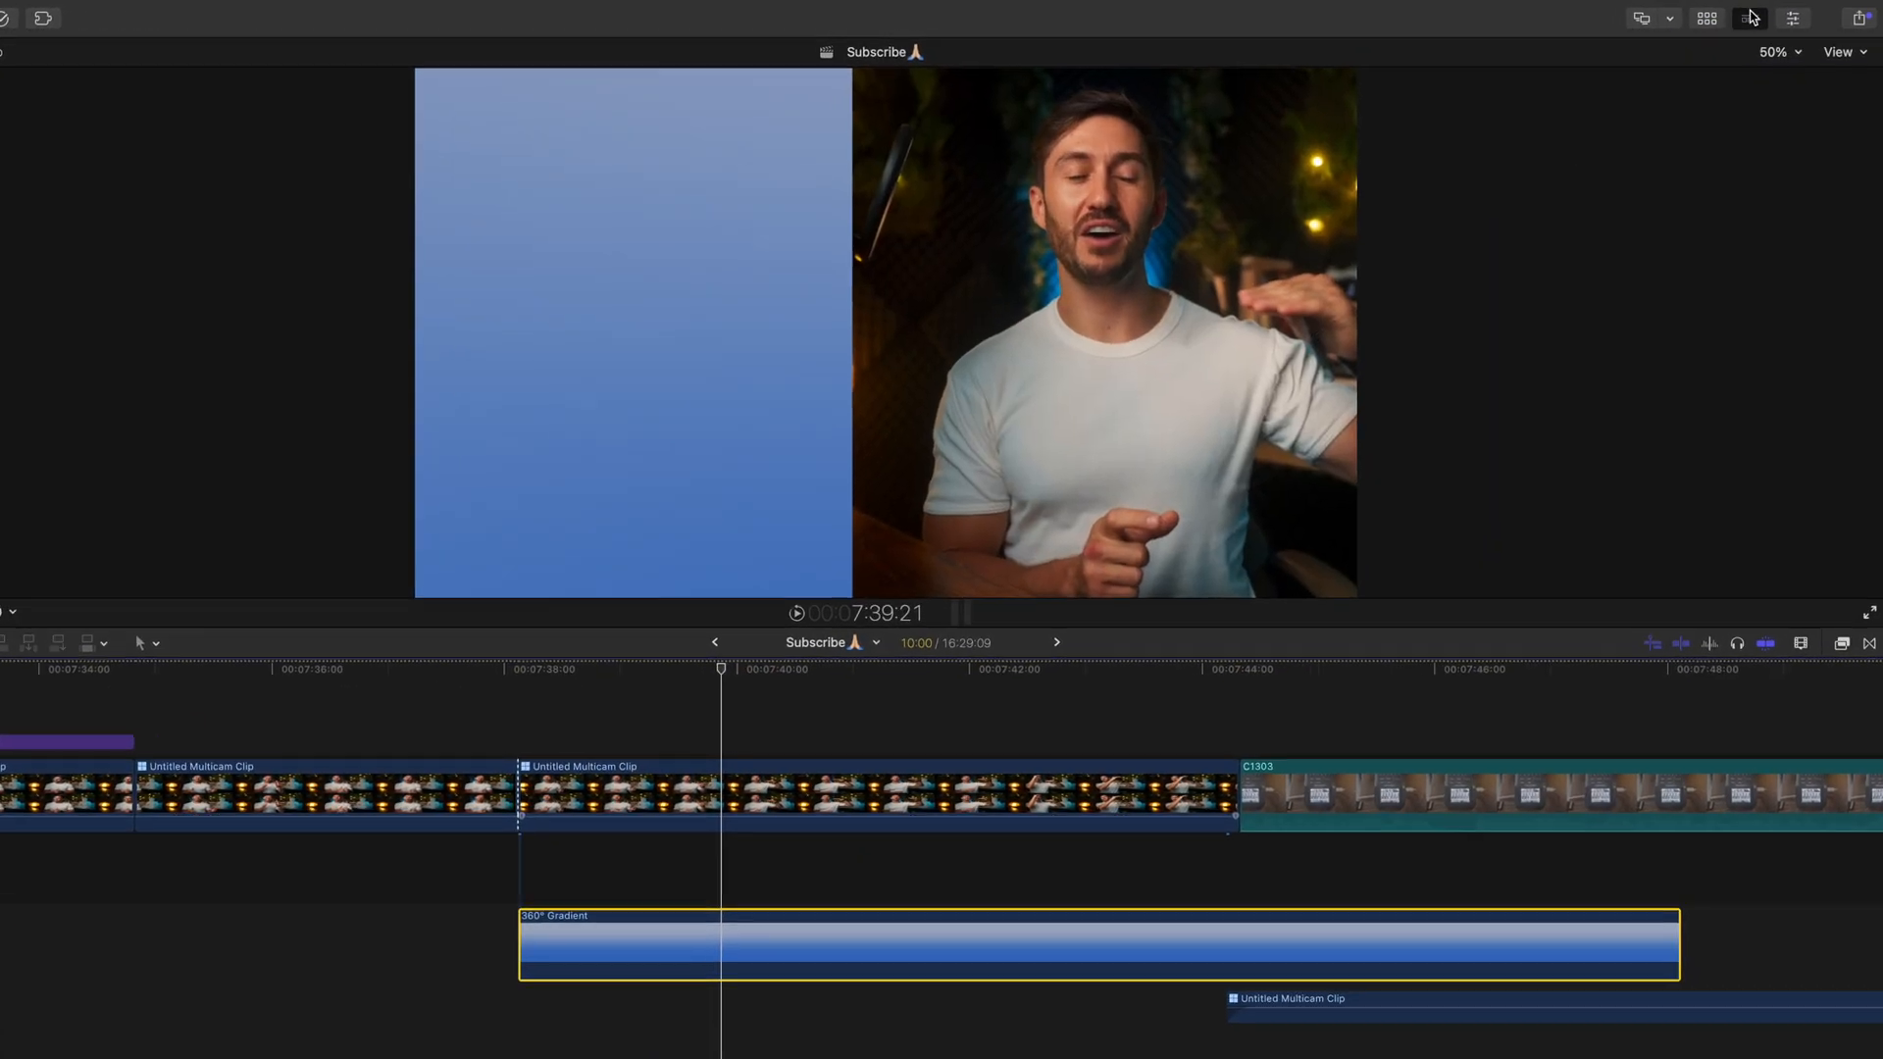
Step: Recolour a 360° Gradient colour stop to a teal shade in the Colors window
left_click(1794, 18)
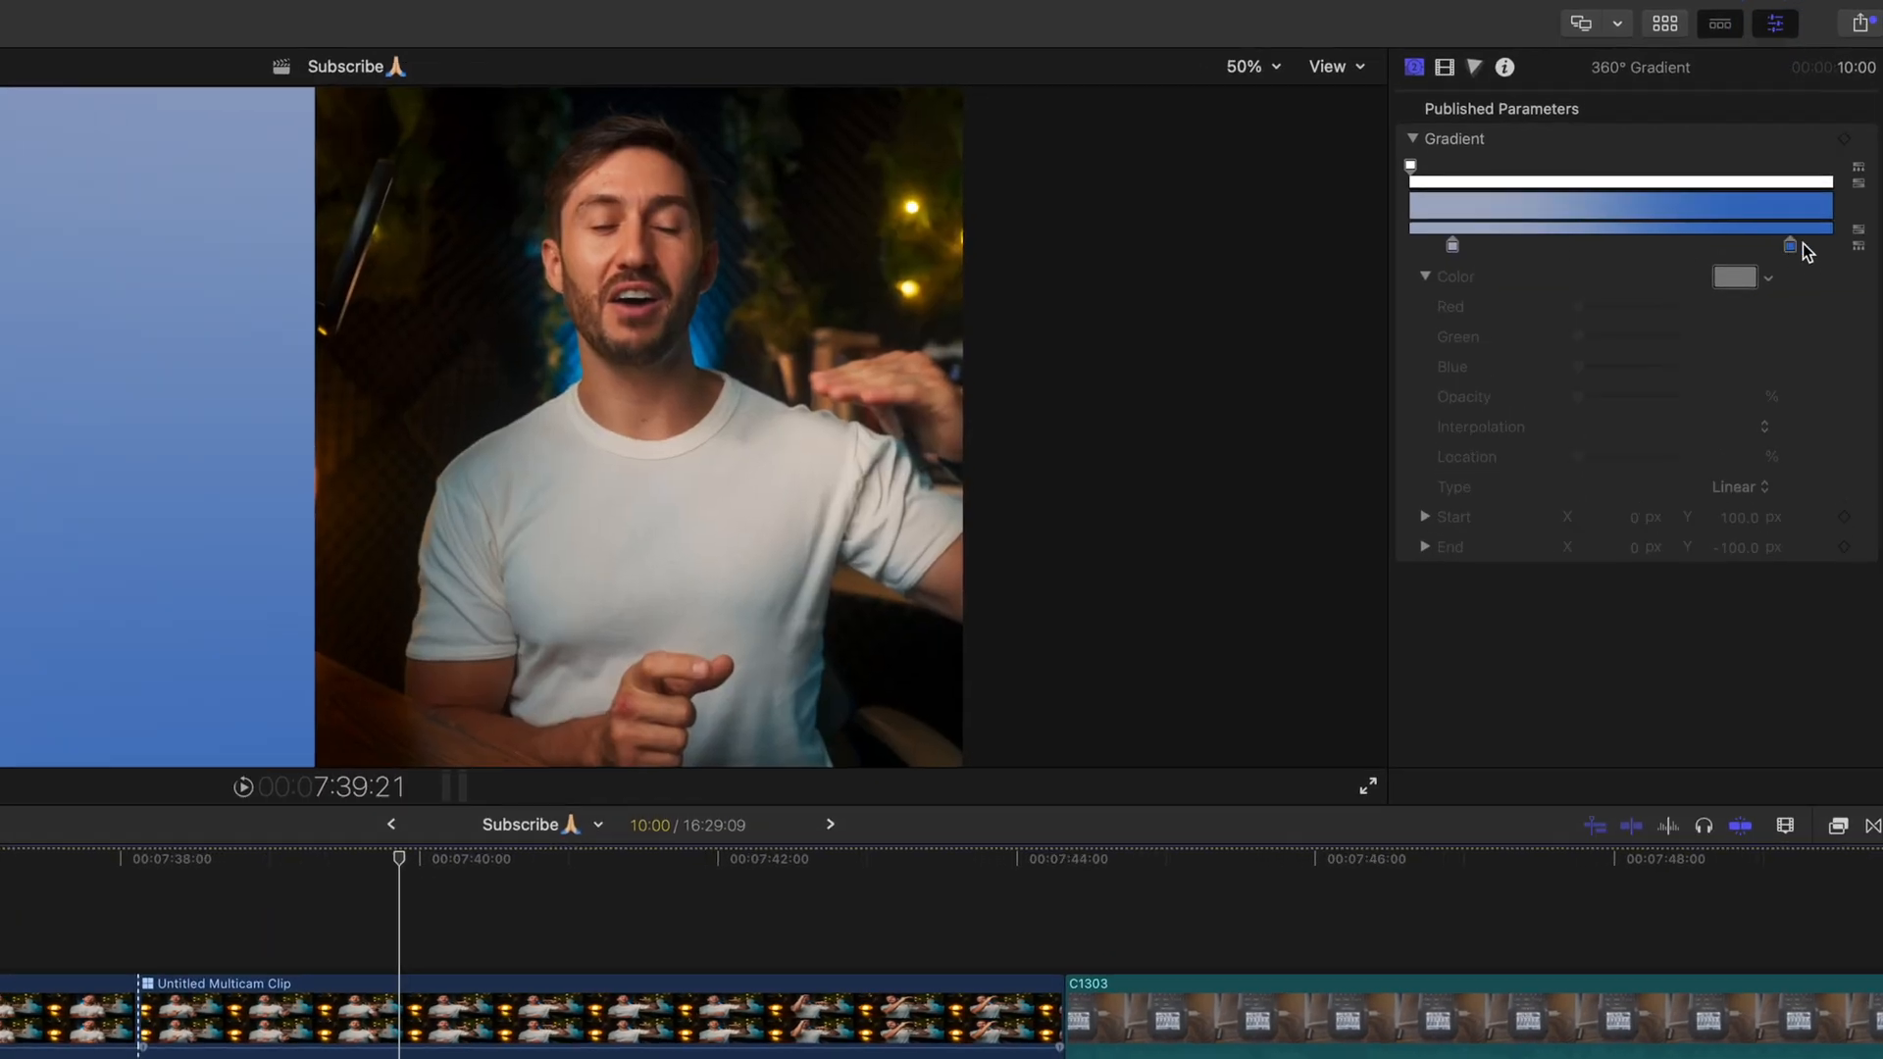
left_click(1735, 278)
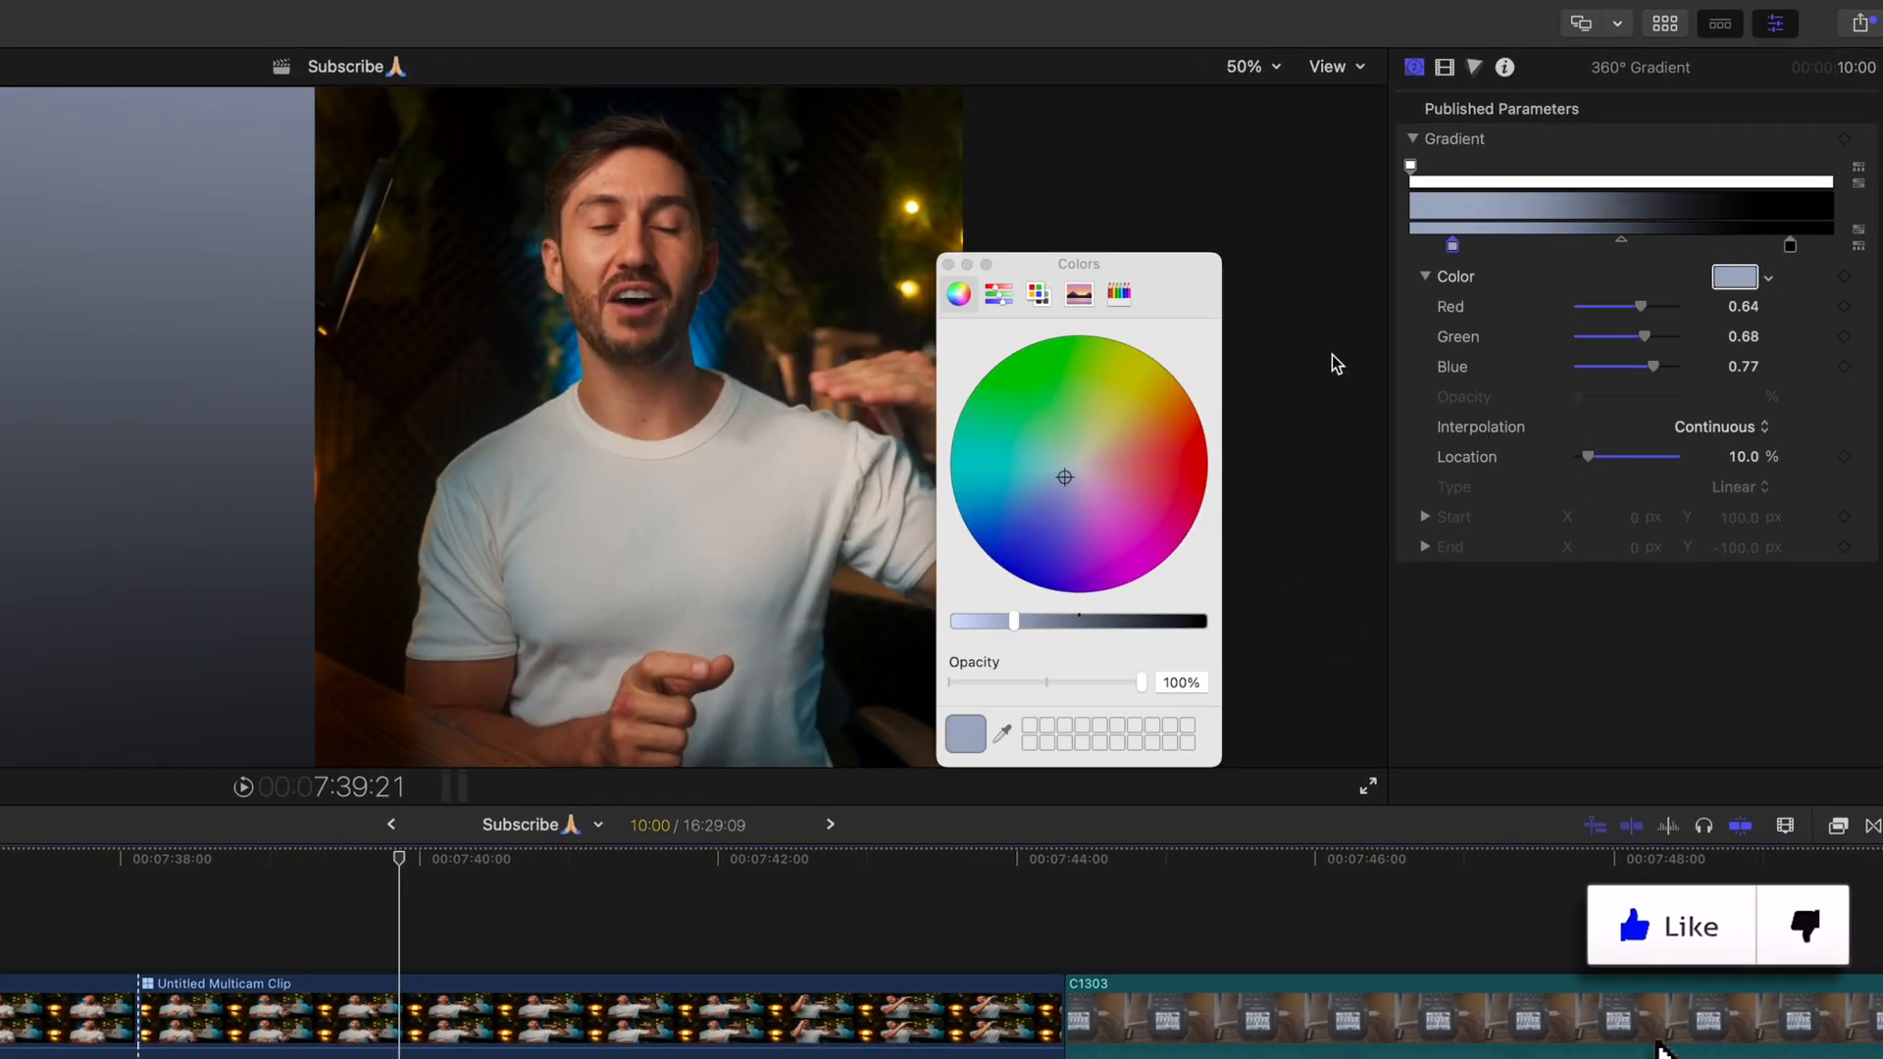
left_click(973, 472)
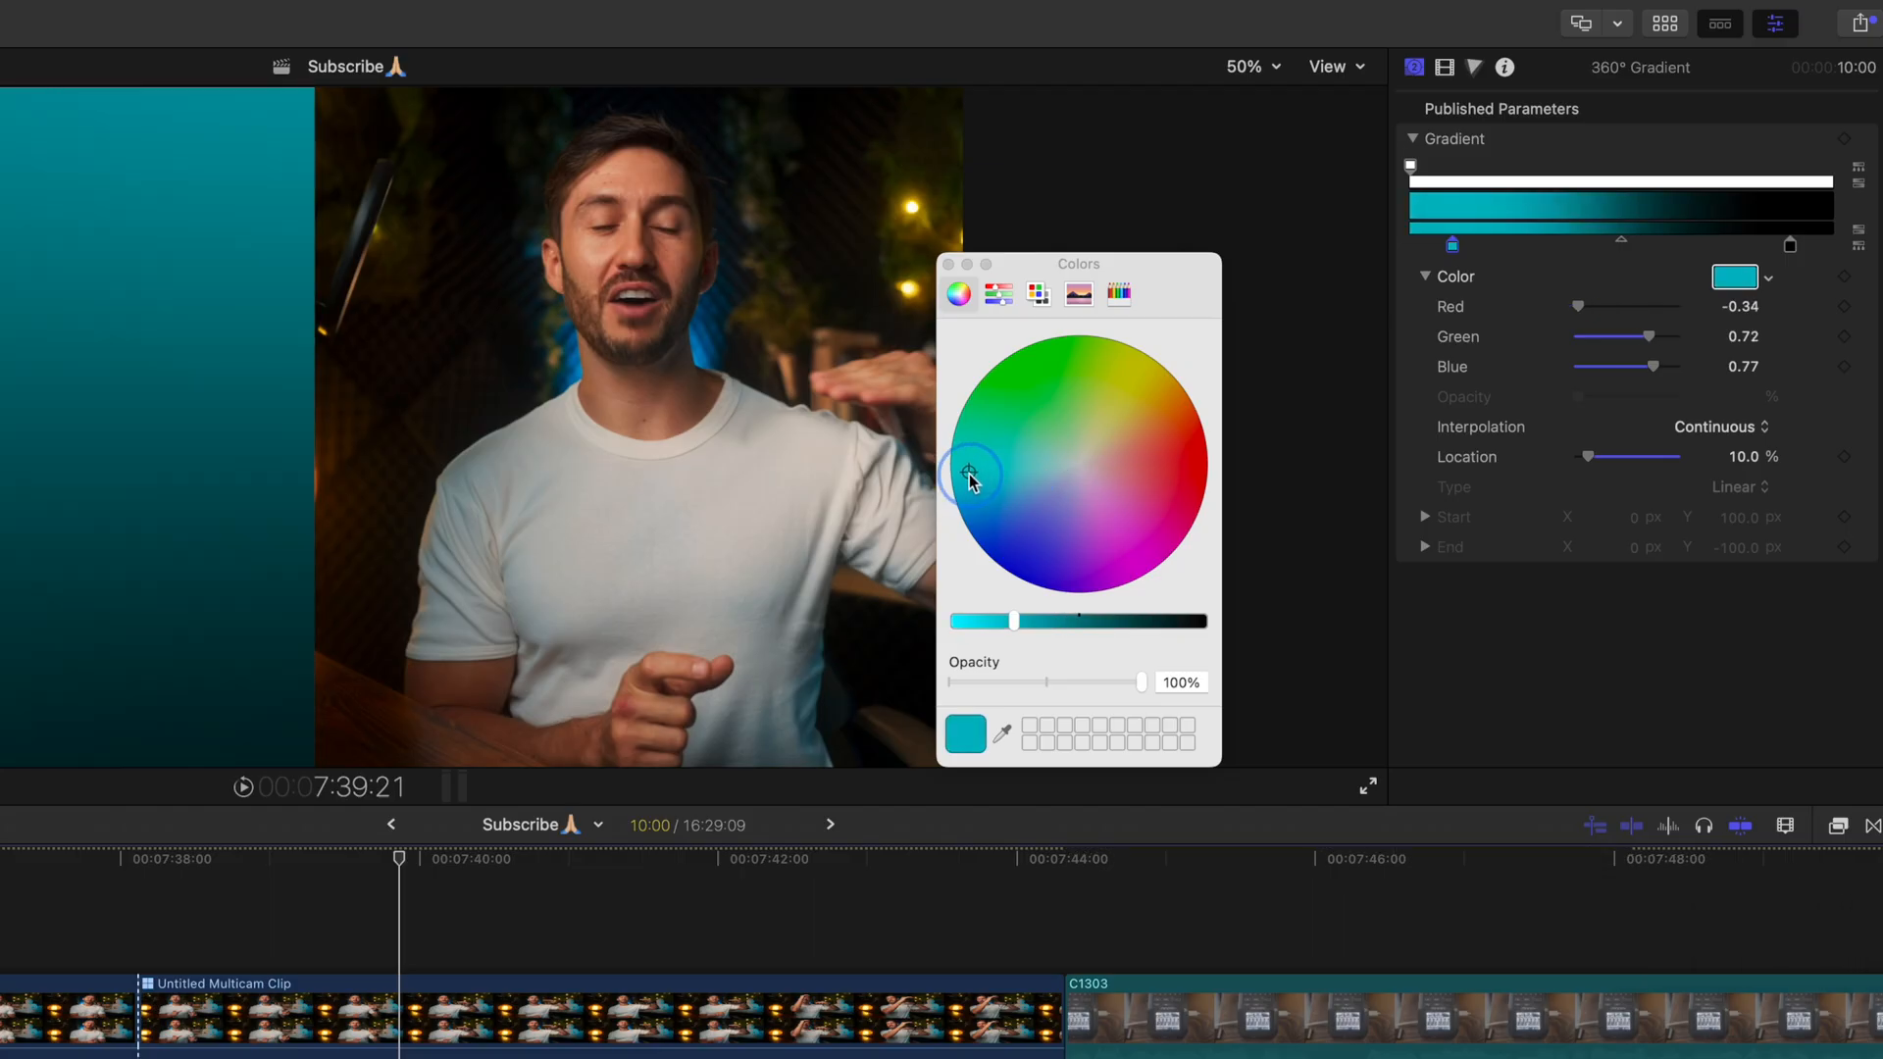
left_click_drag(1015, 621, 1147, 620)
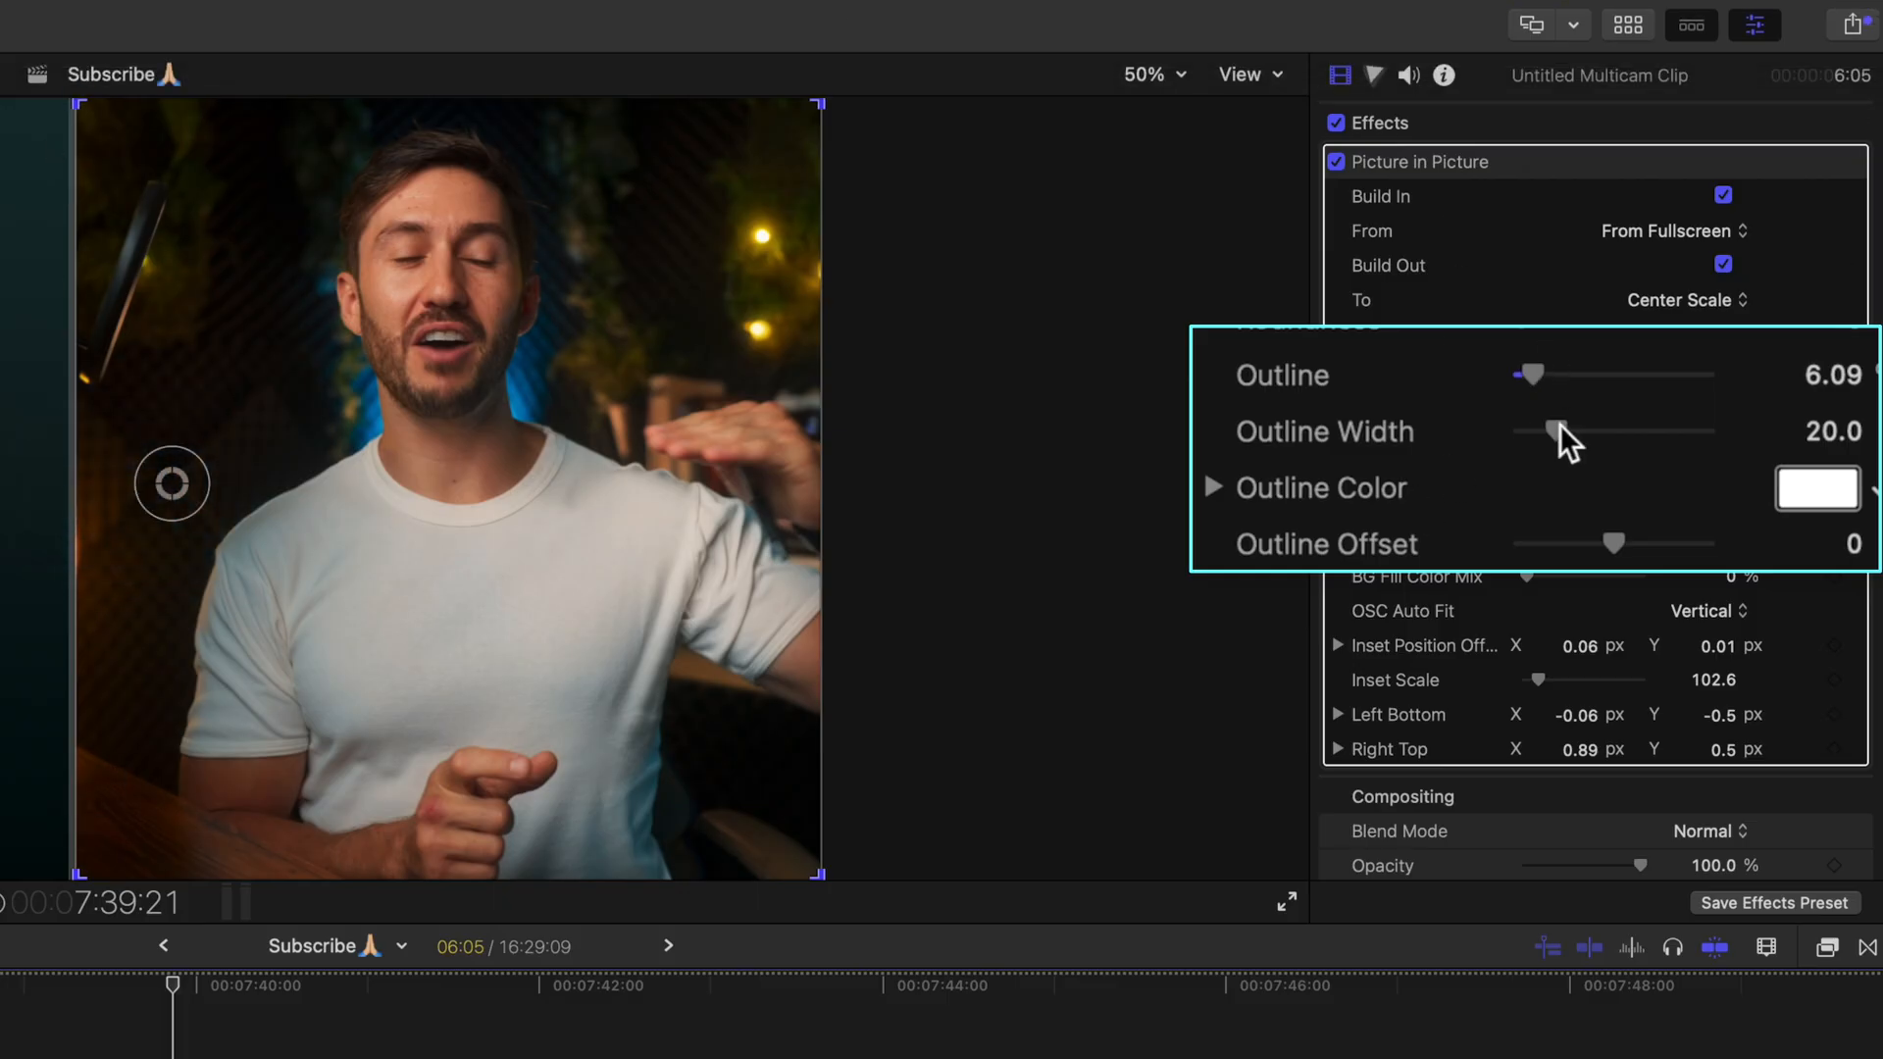
Step: Set the Picture in Picture outline to 6.09, width 20, in white
left_click(1818, 487)
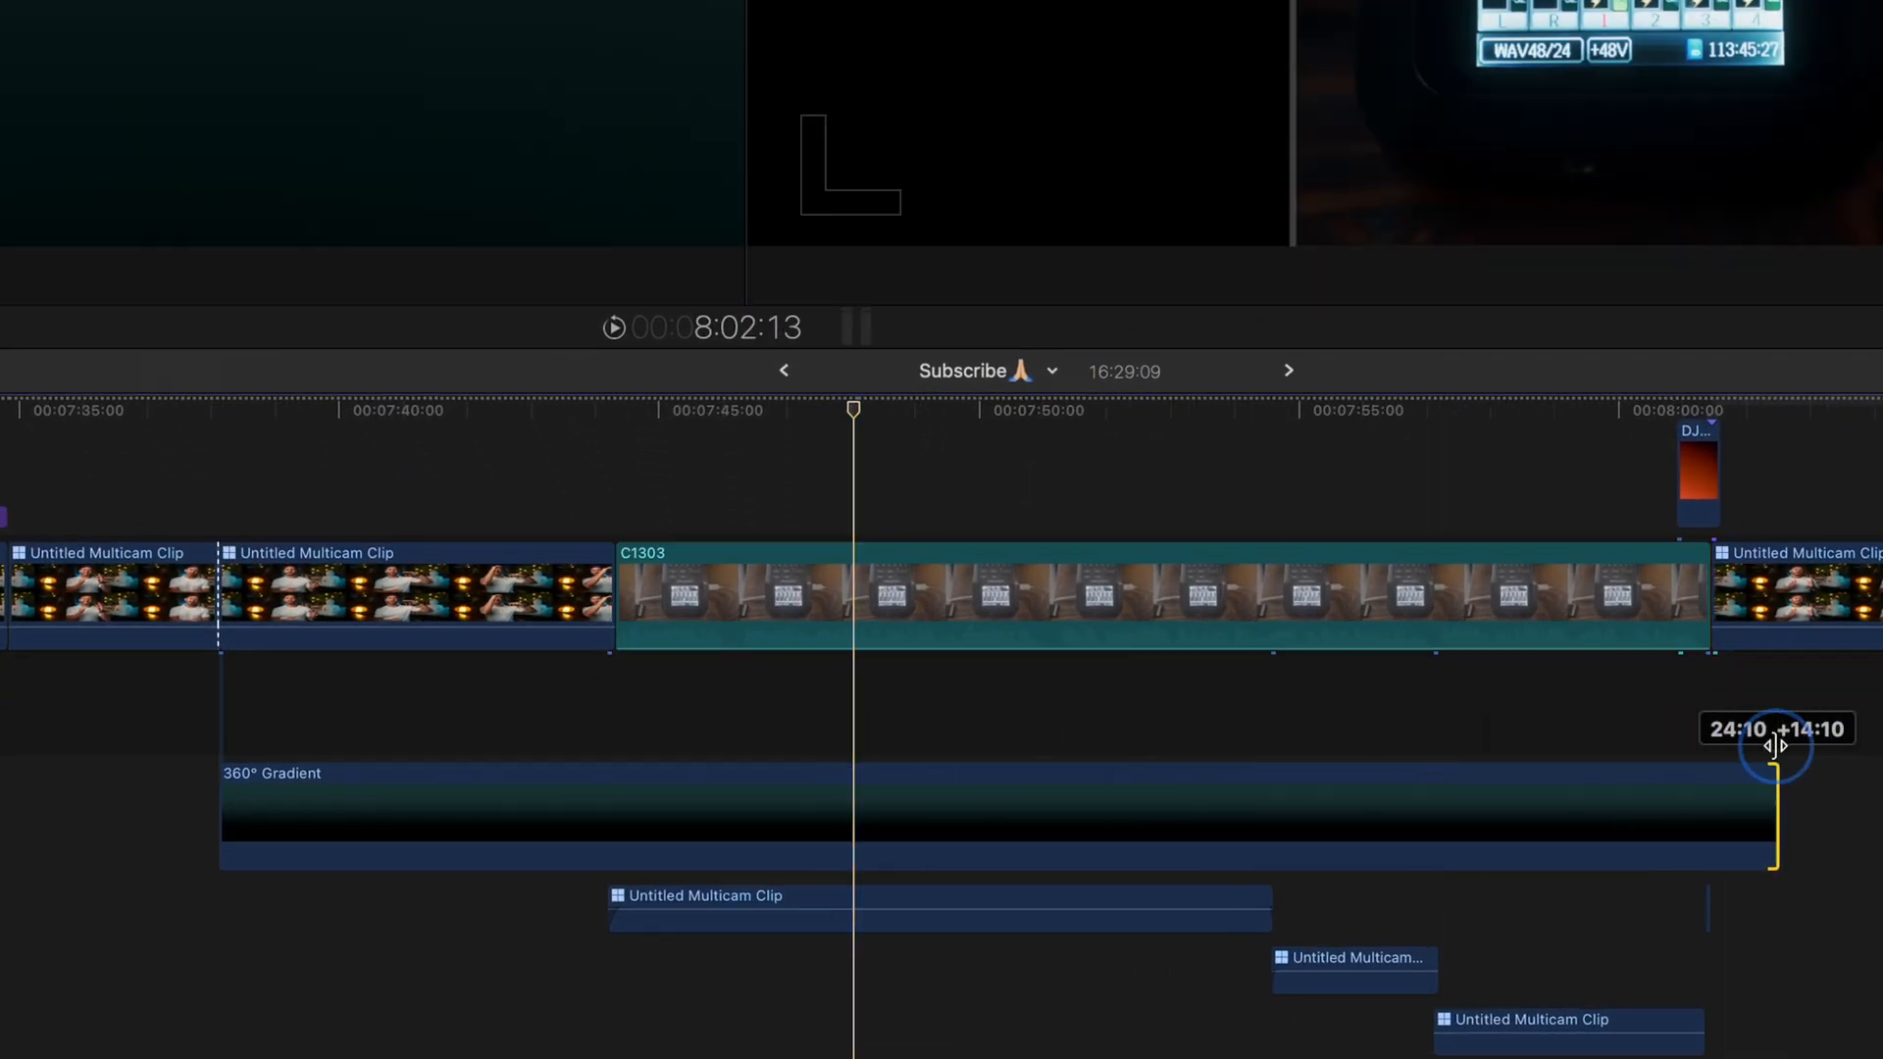
Step: Drag the 360° Gradient clip's end edge to extend it along the timeline
left_click_drag(1778, 744, 1703, 760)
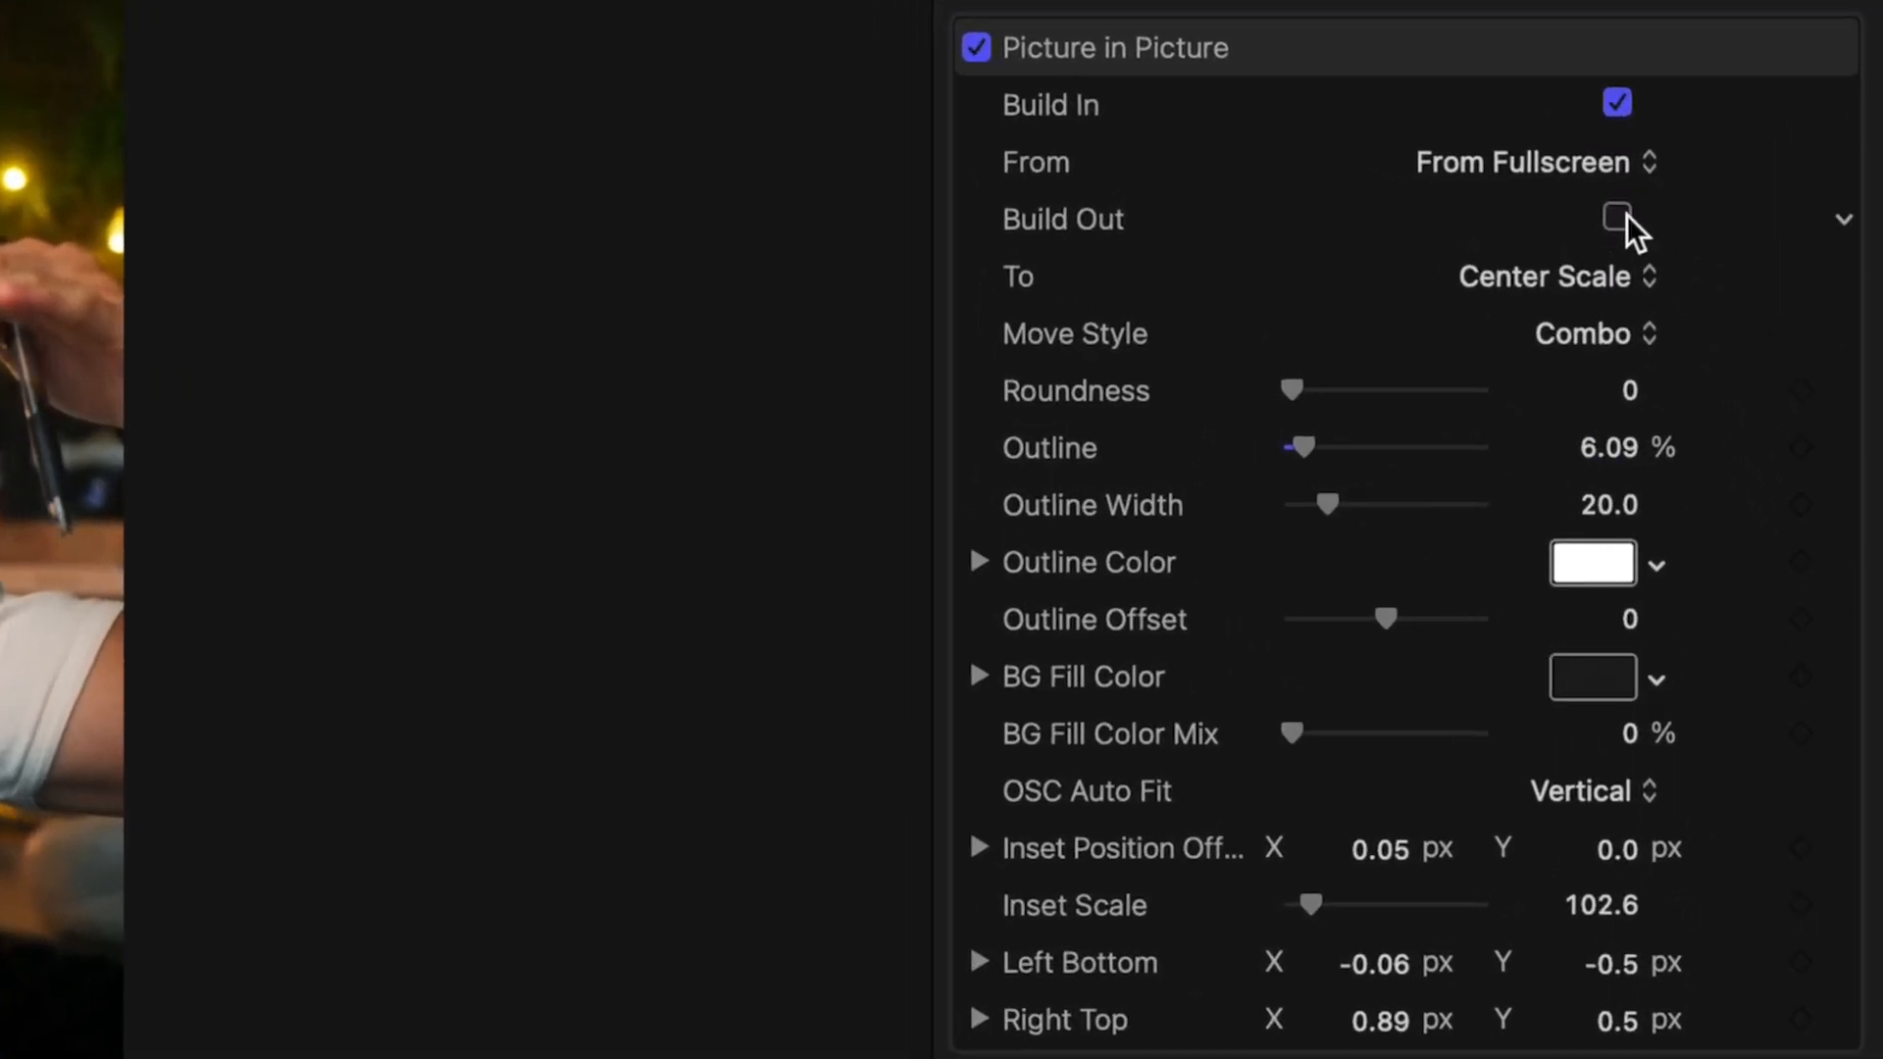
Step: Enable Build Out and set its destination to To Fullscreen after trying other options
left_click(1616, 219)
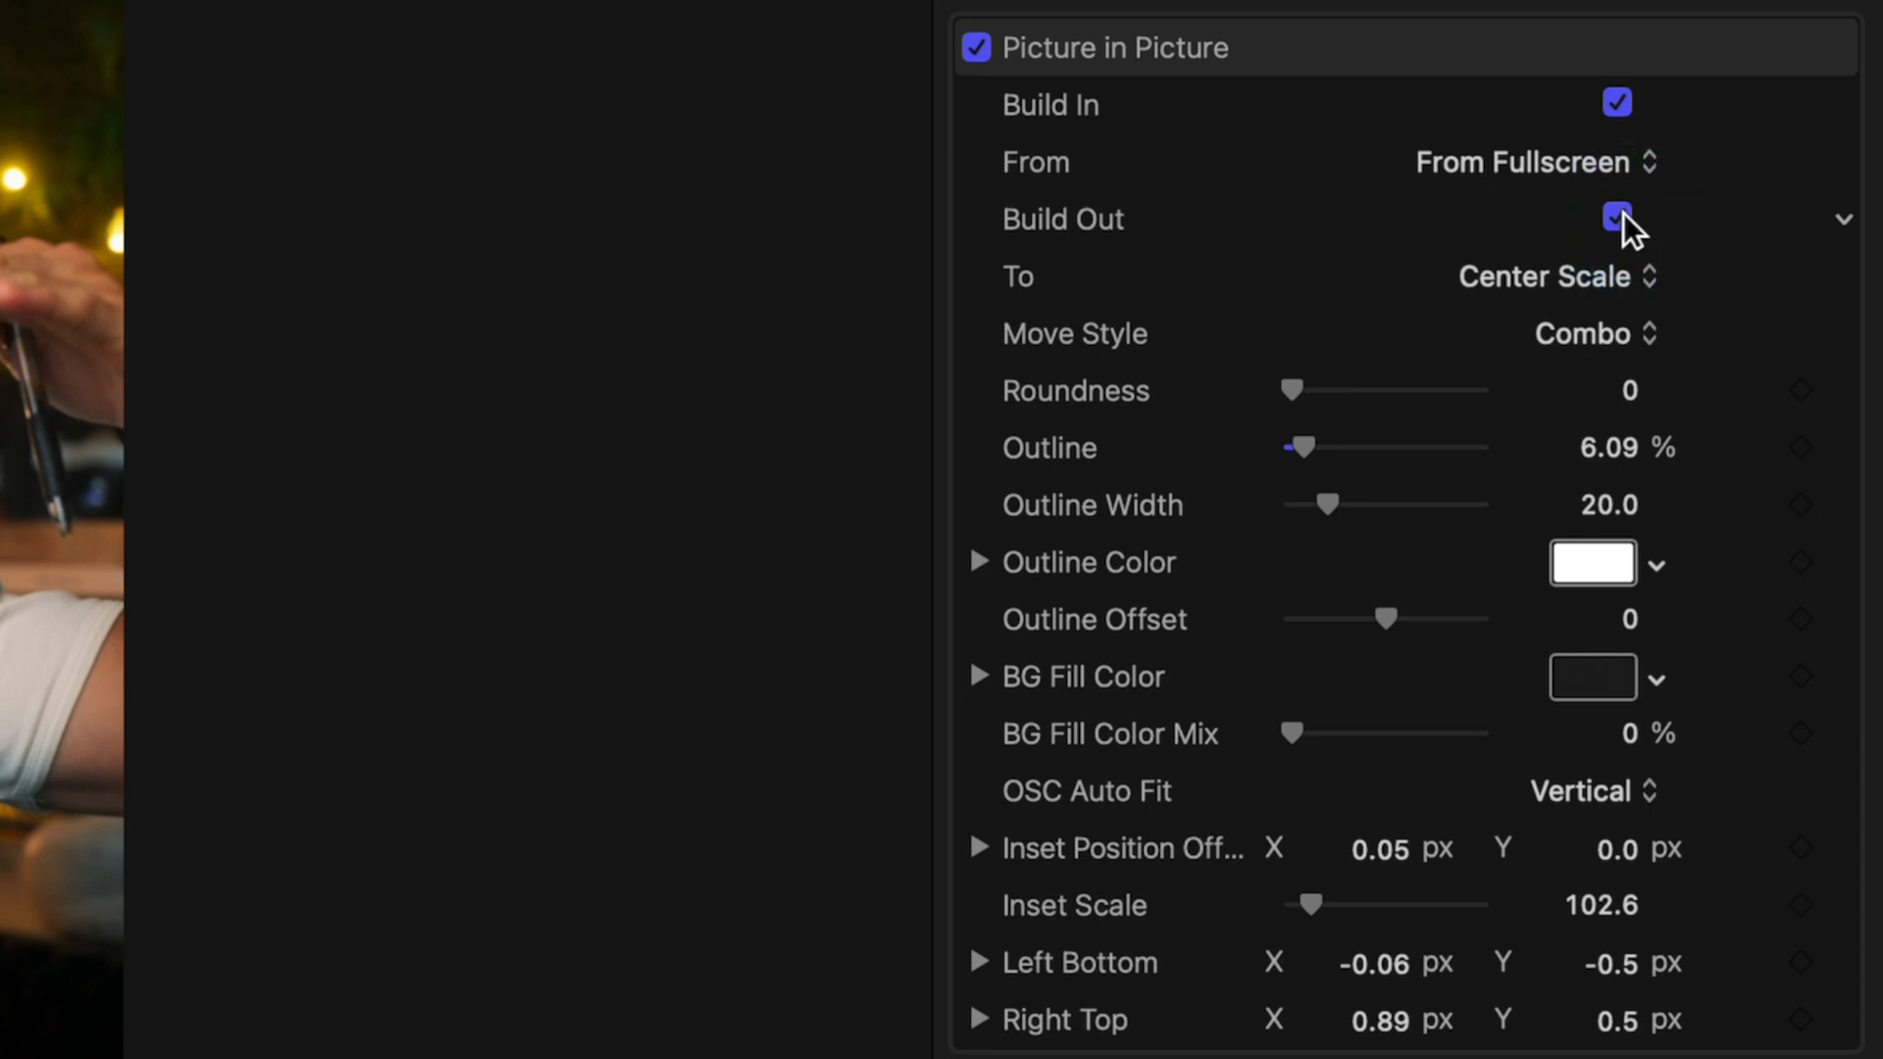
left_click(1548, 277)
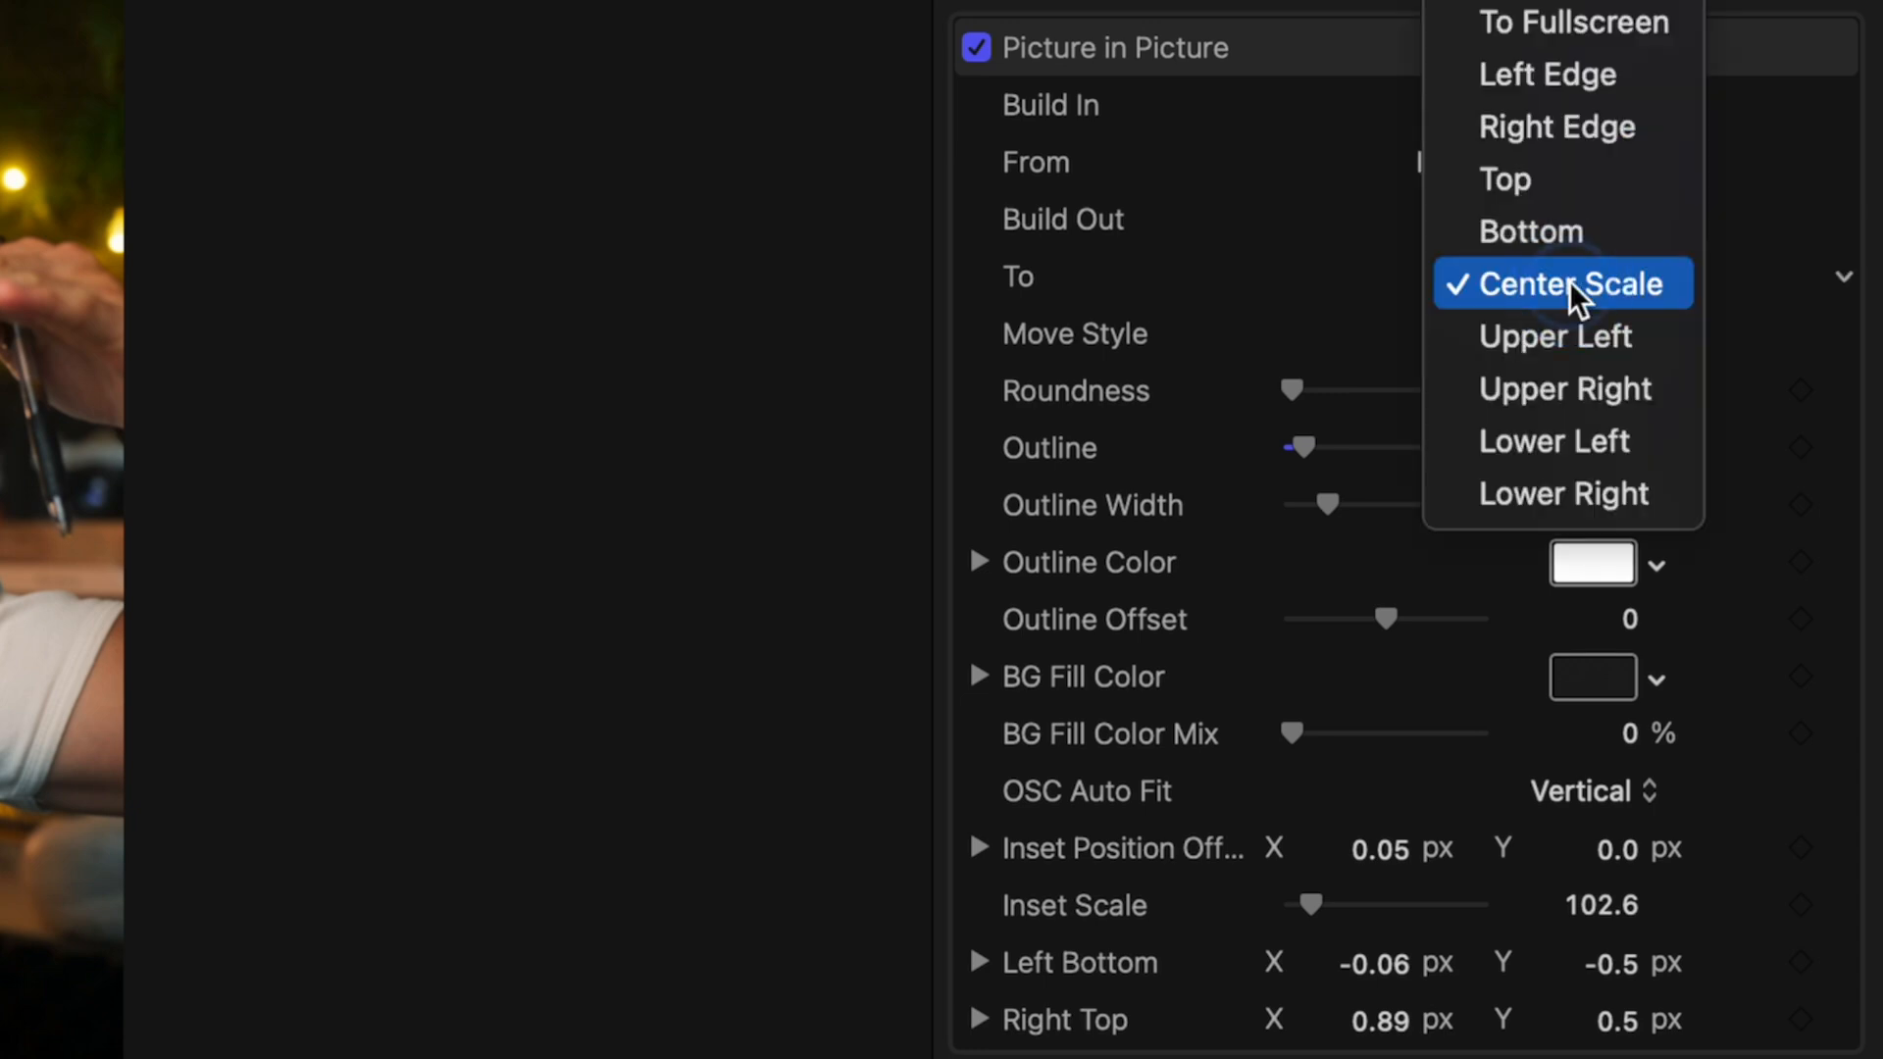
left_click(1564, 283)
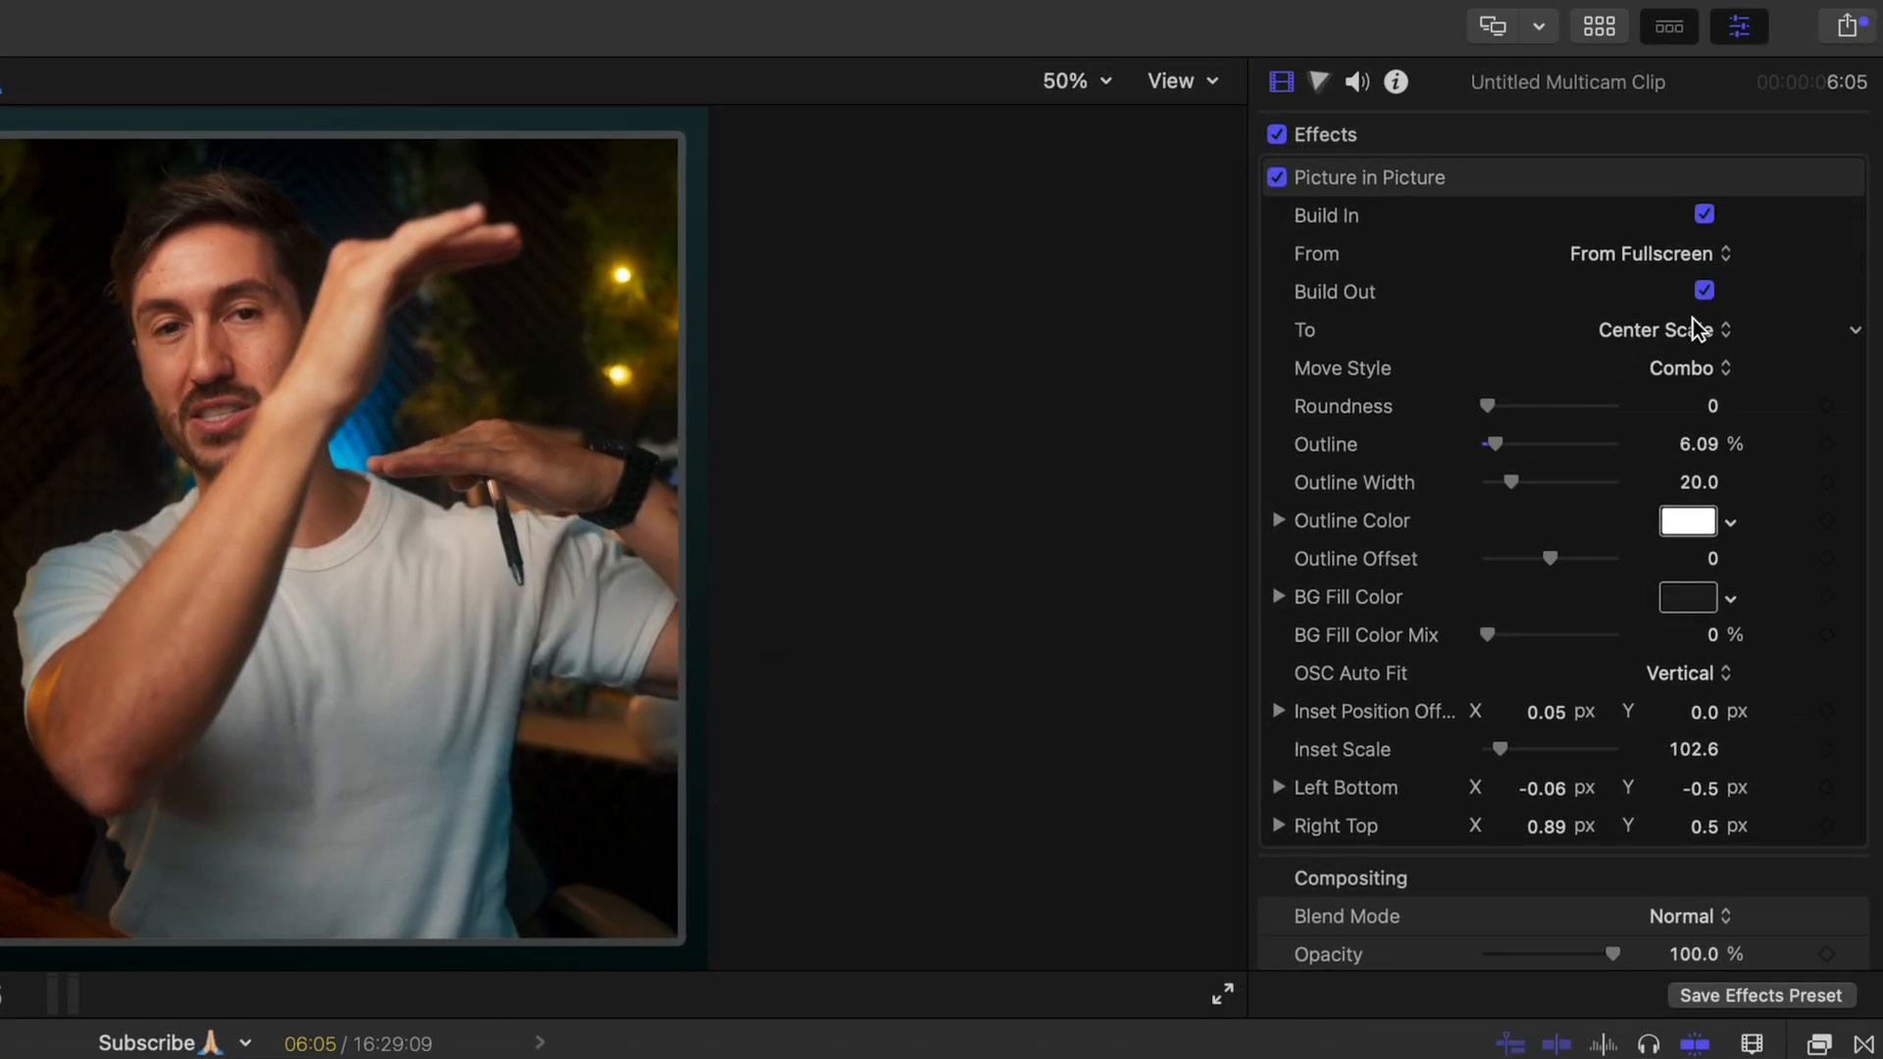
left_click(1662, 330)
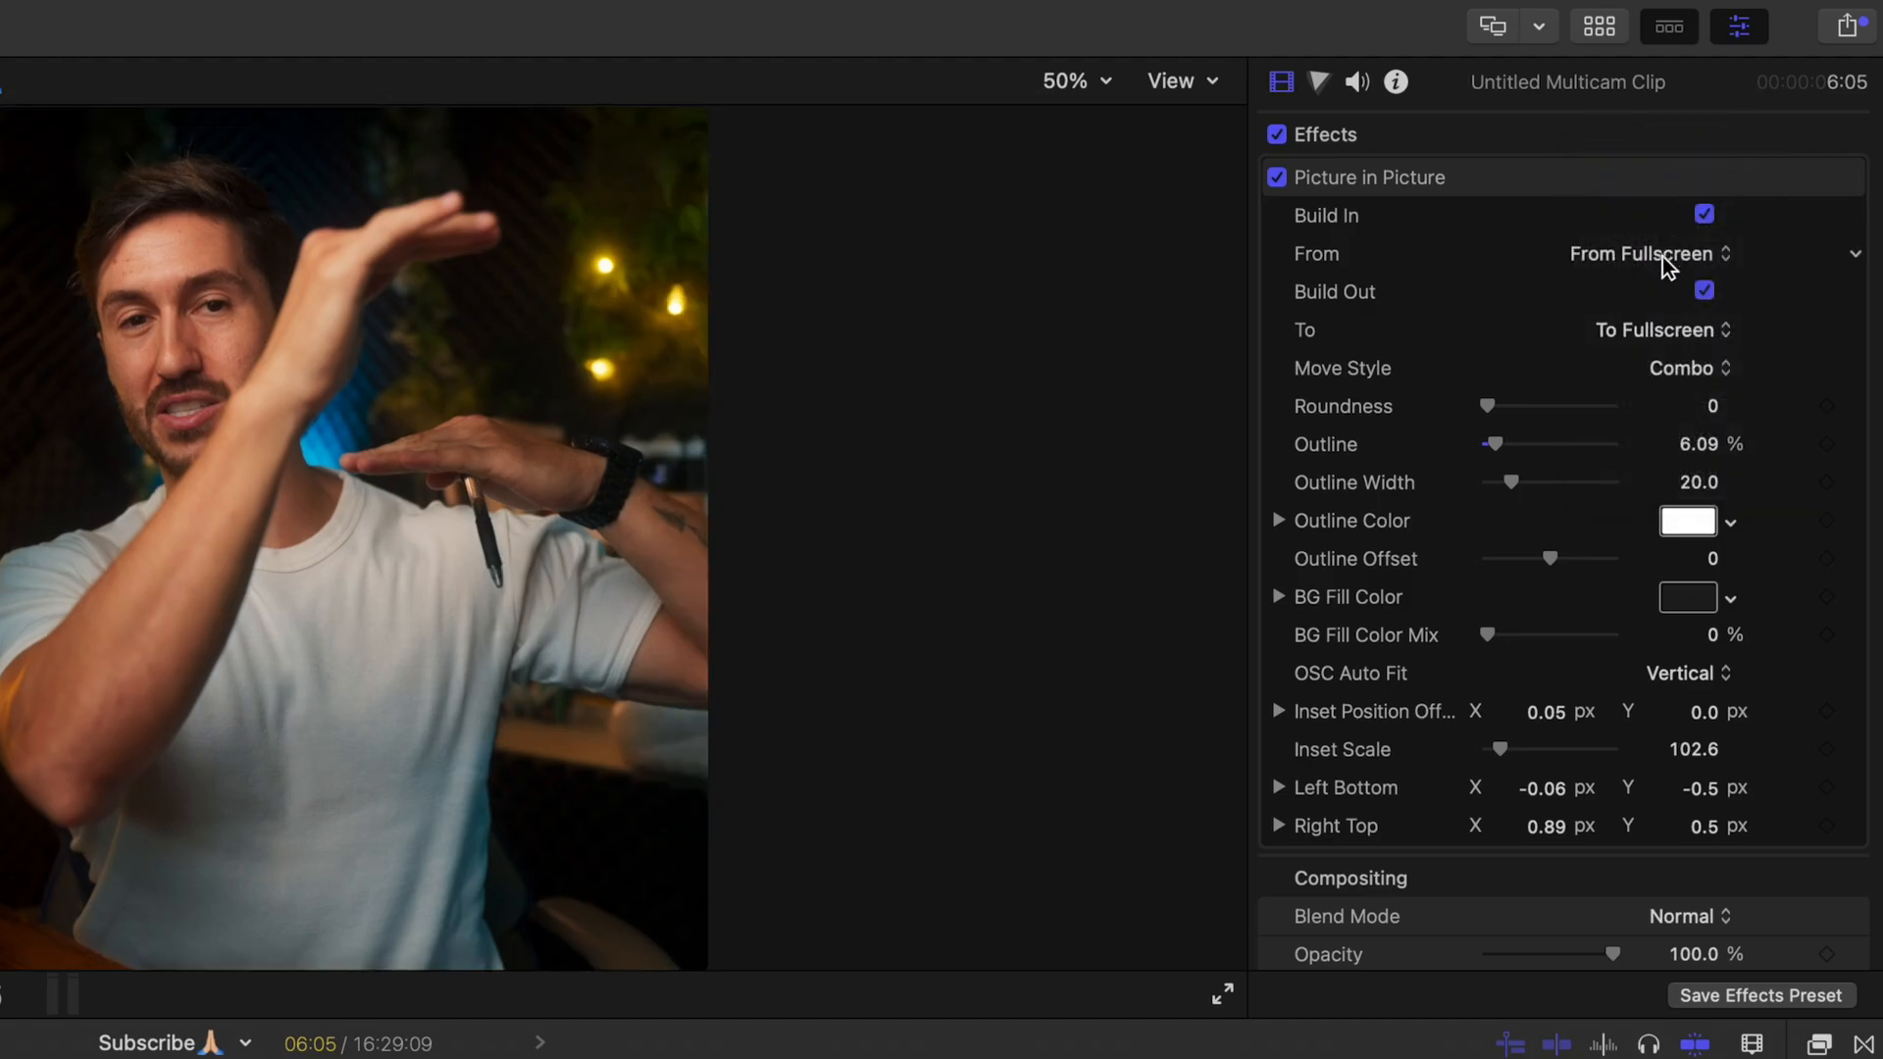
left_click(1660, 331)
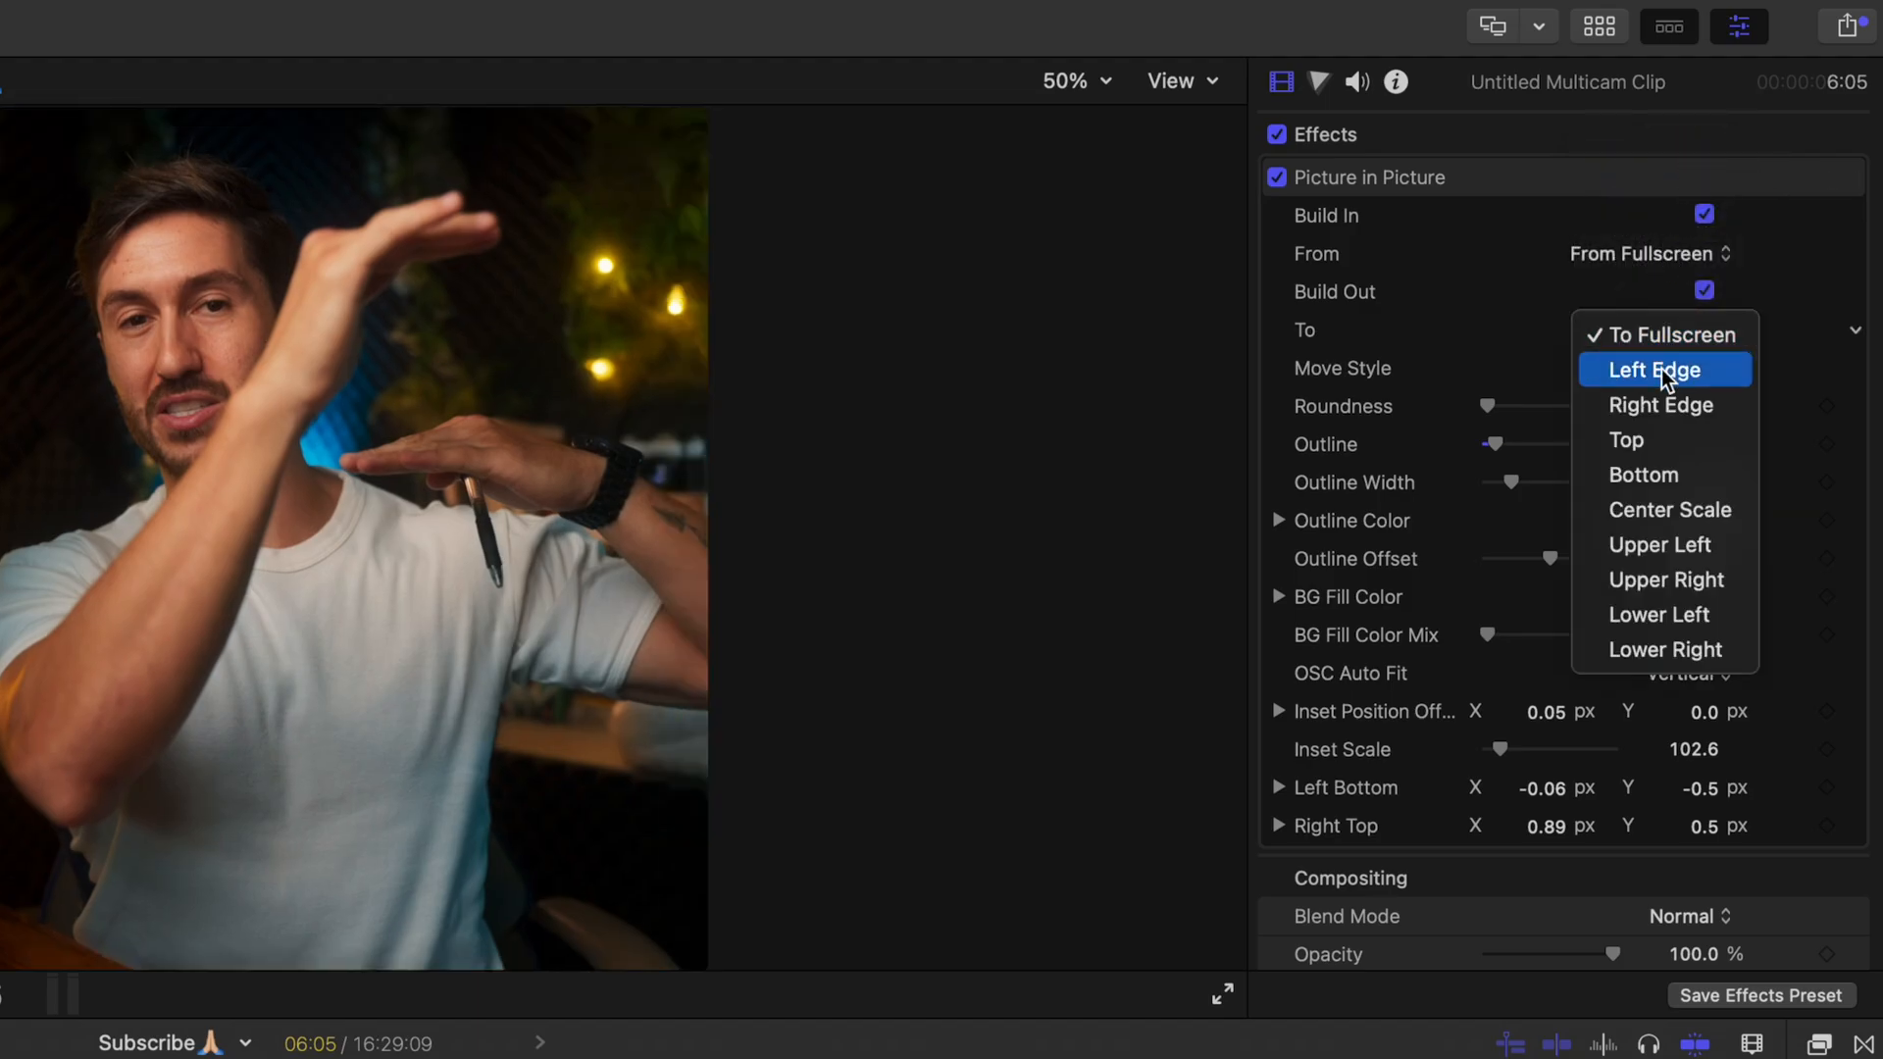
left_click(1660, 405)
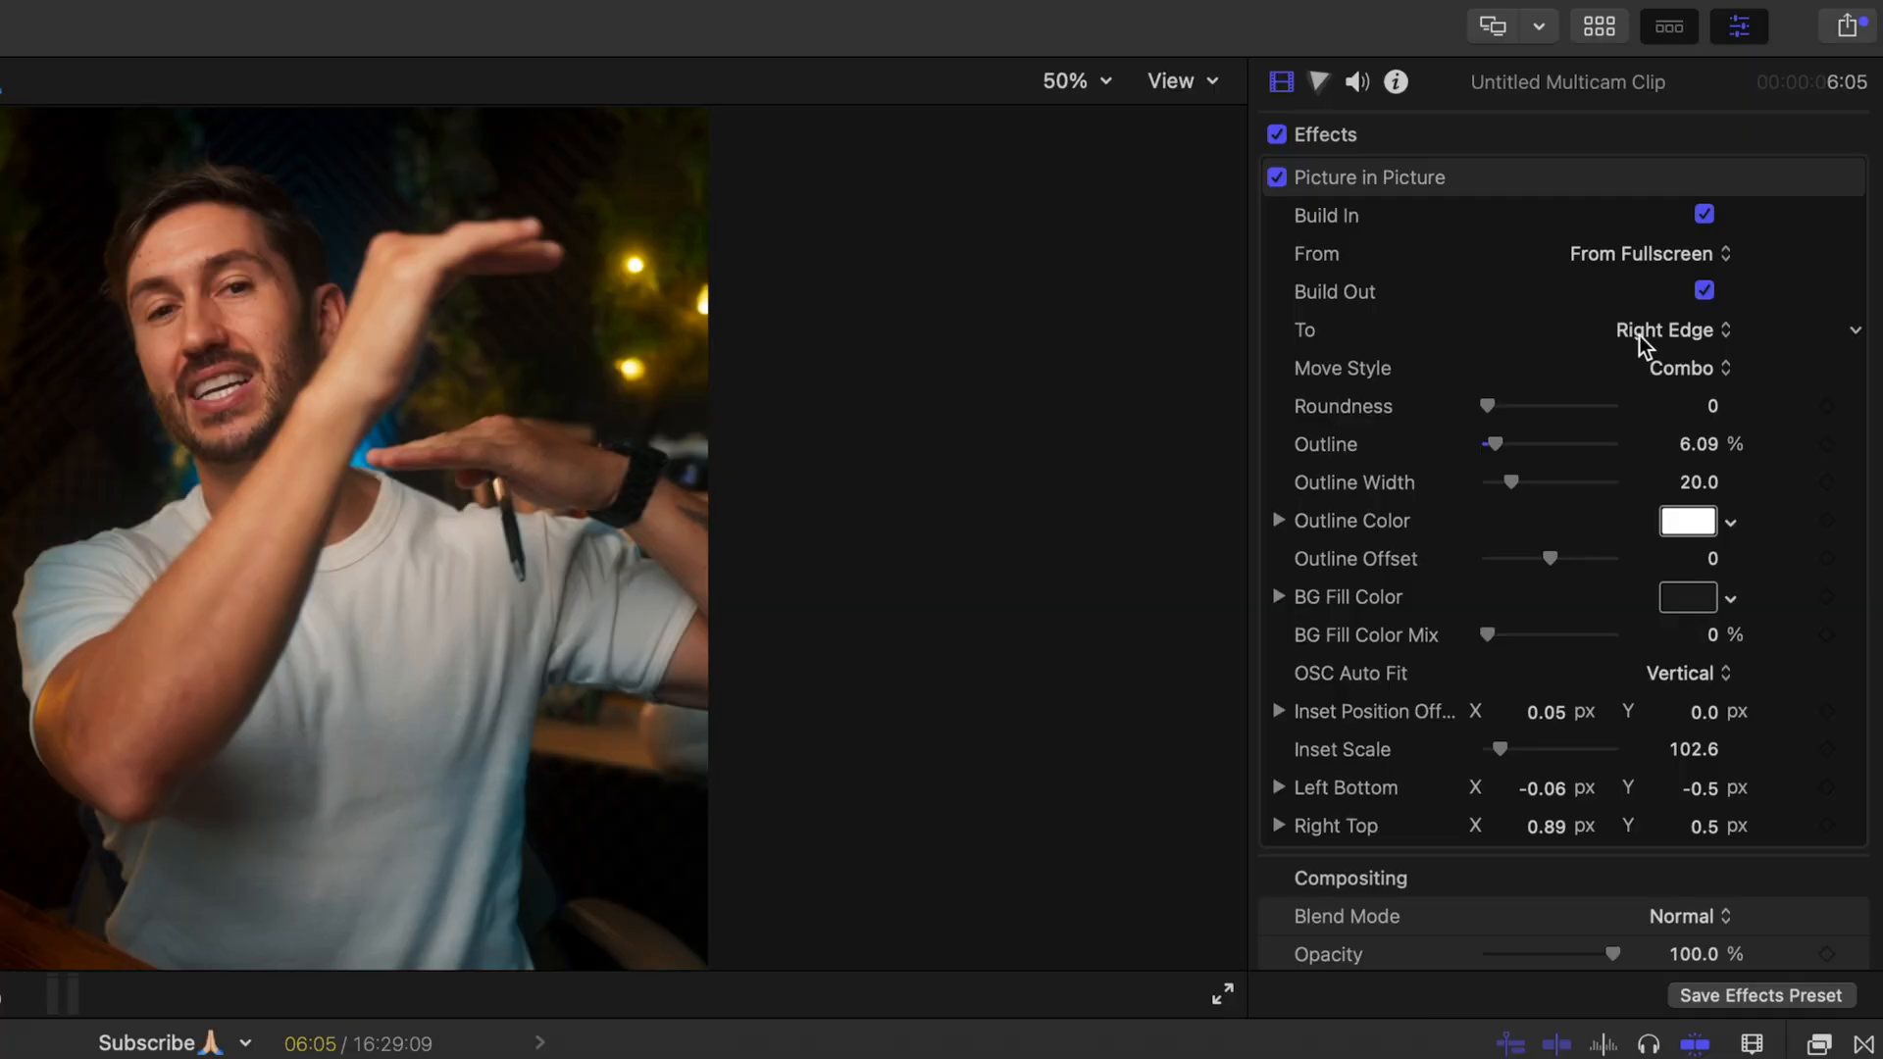
left_click(1667, 330)
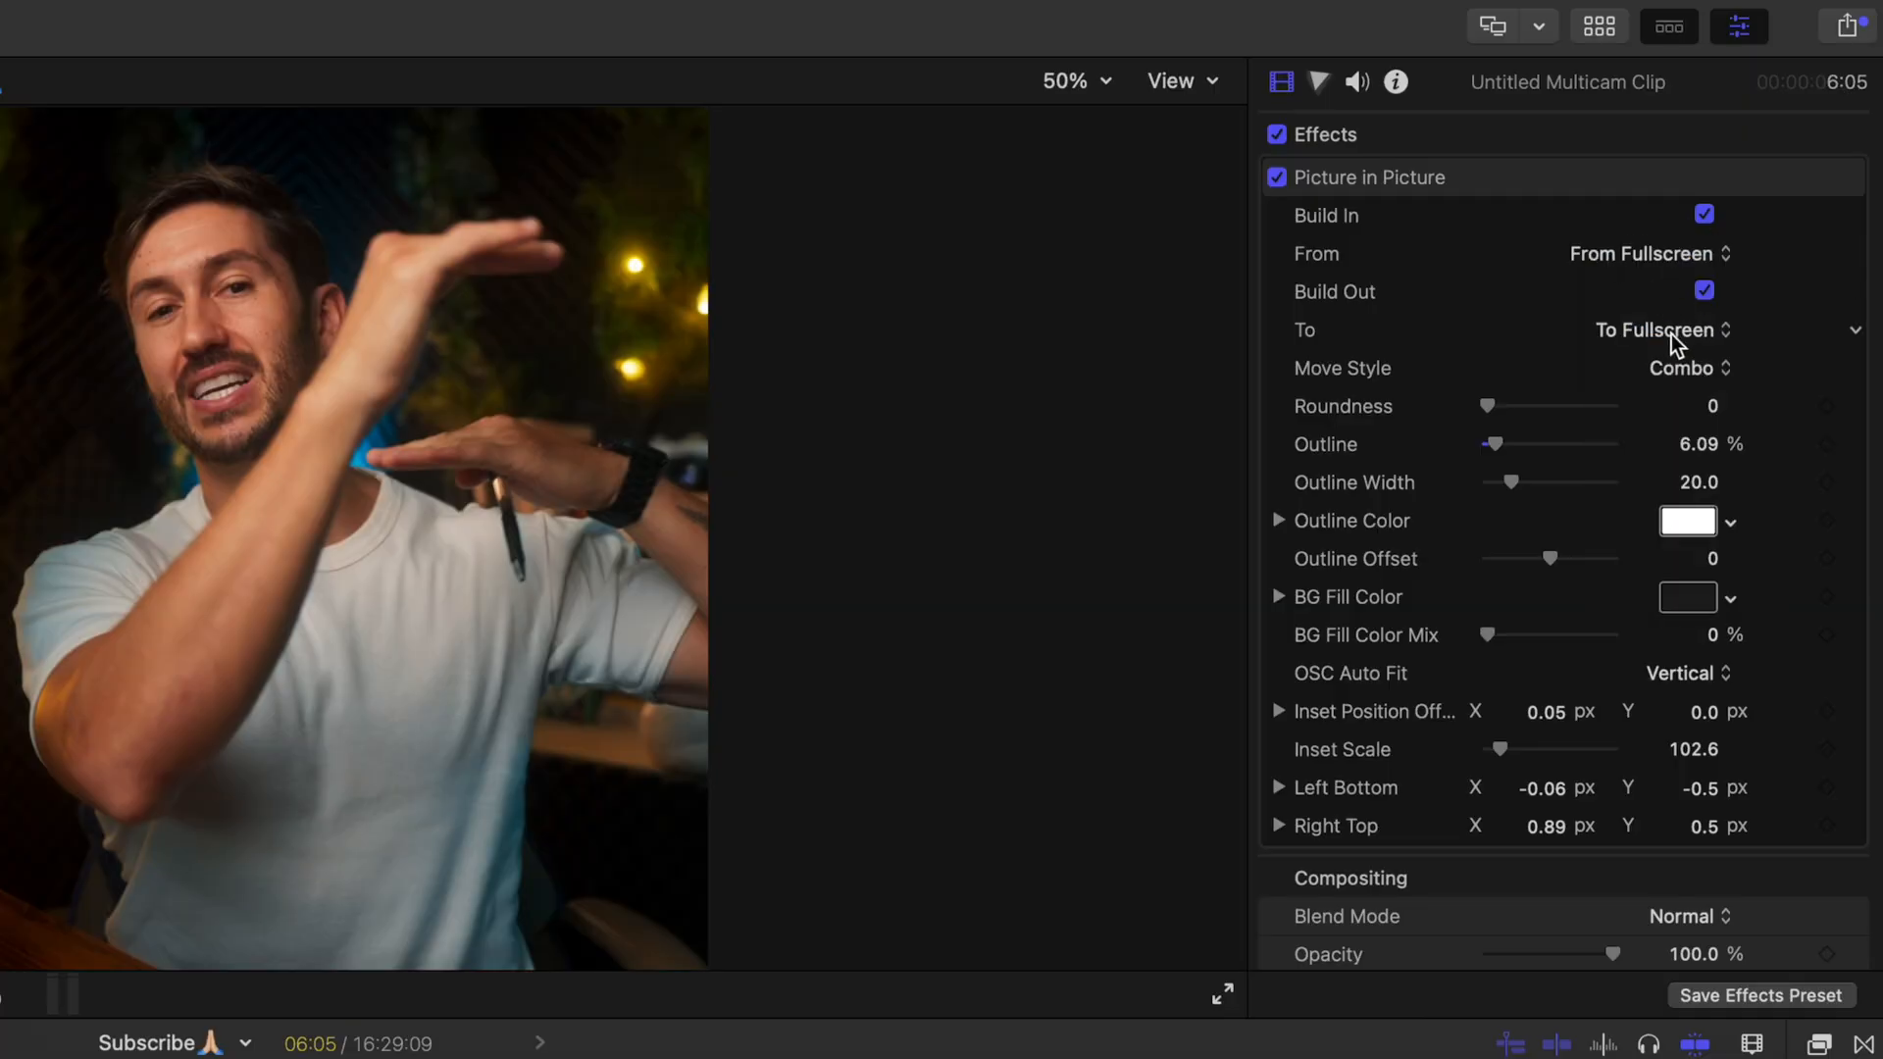
left_click(1760, 995)
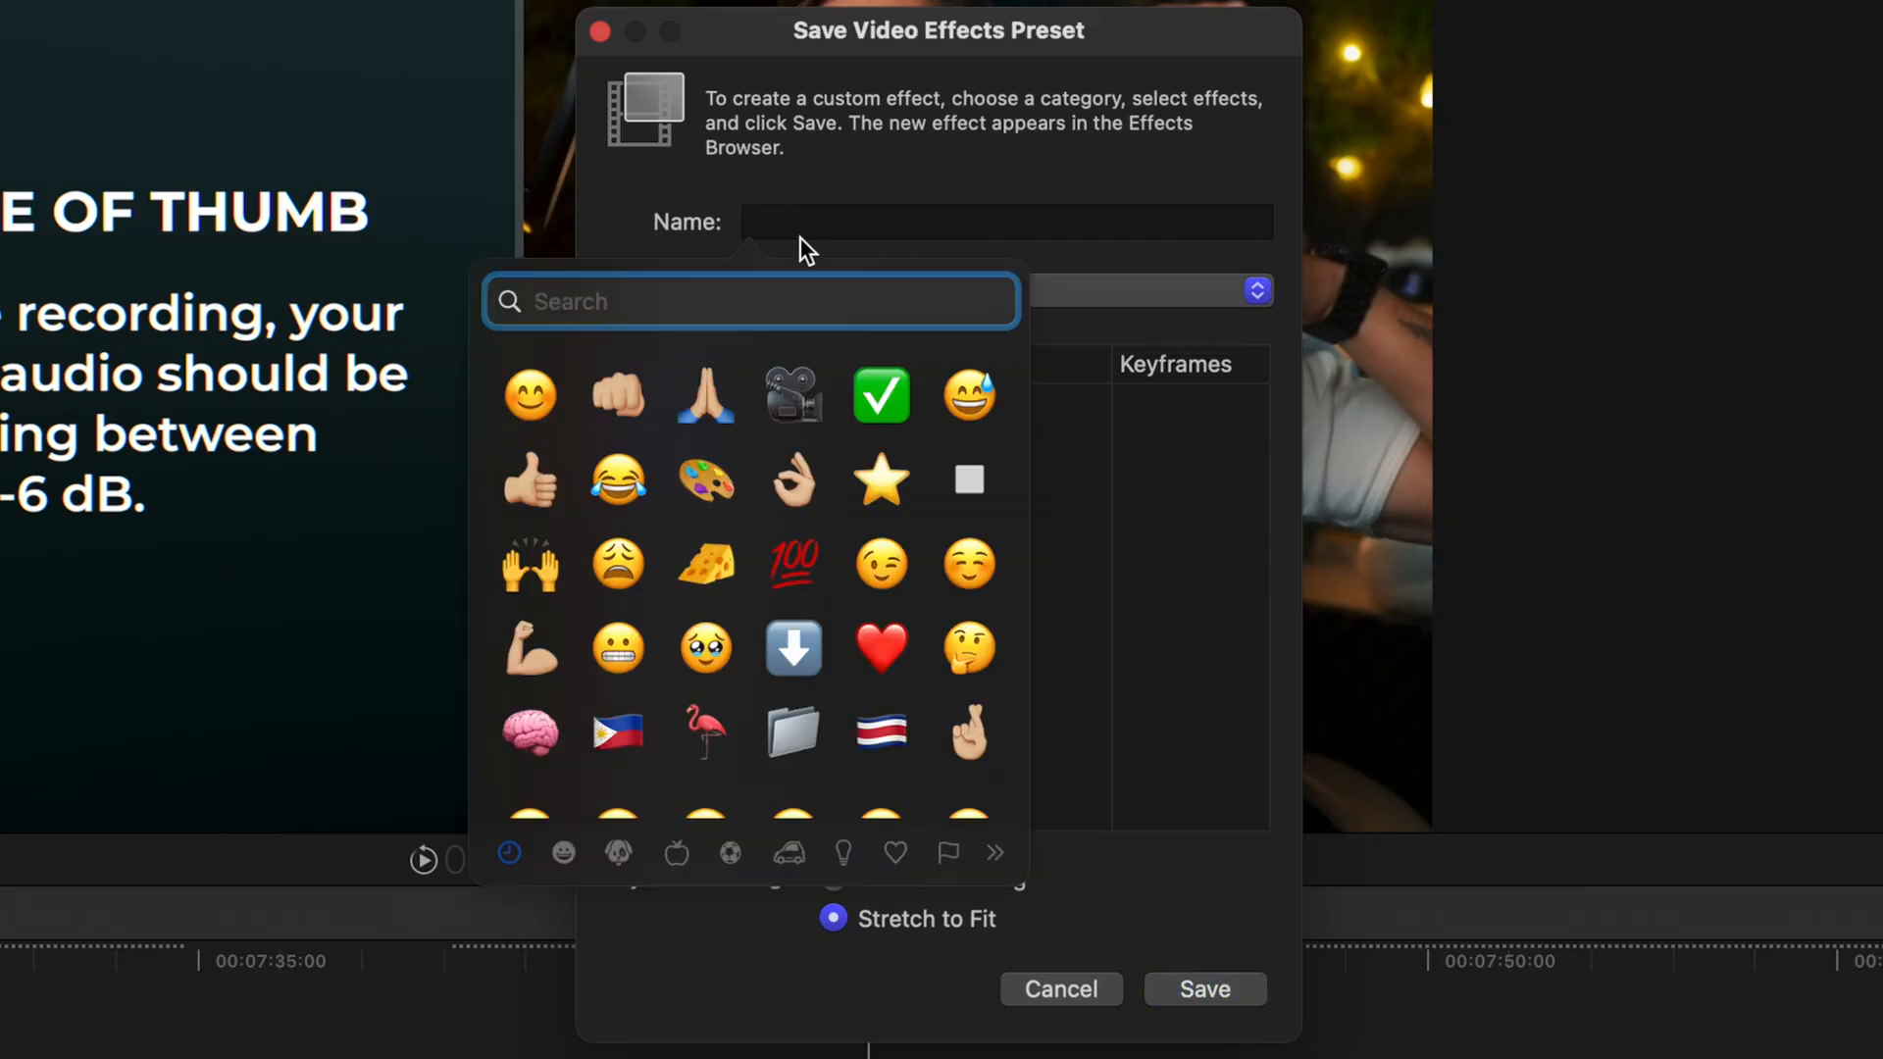
Step: Enter 'My Split Screen' as the preset name, keeping Custom category and Picture in Picture
type("bar")
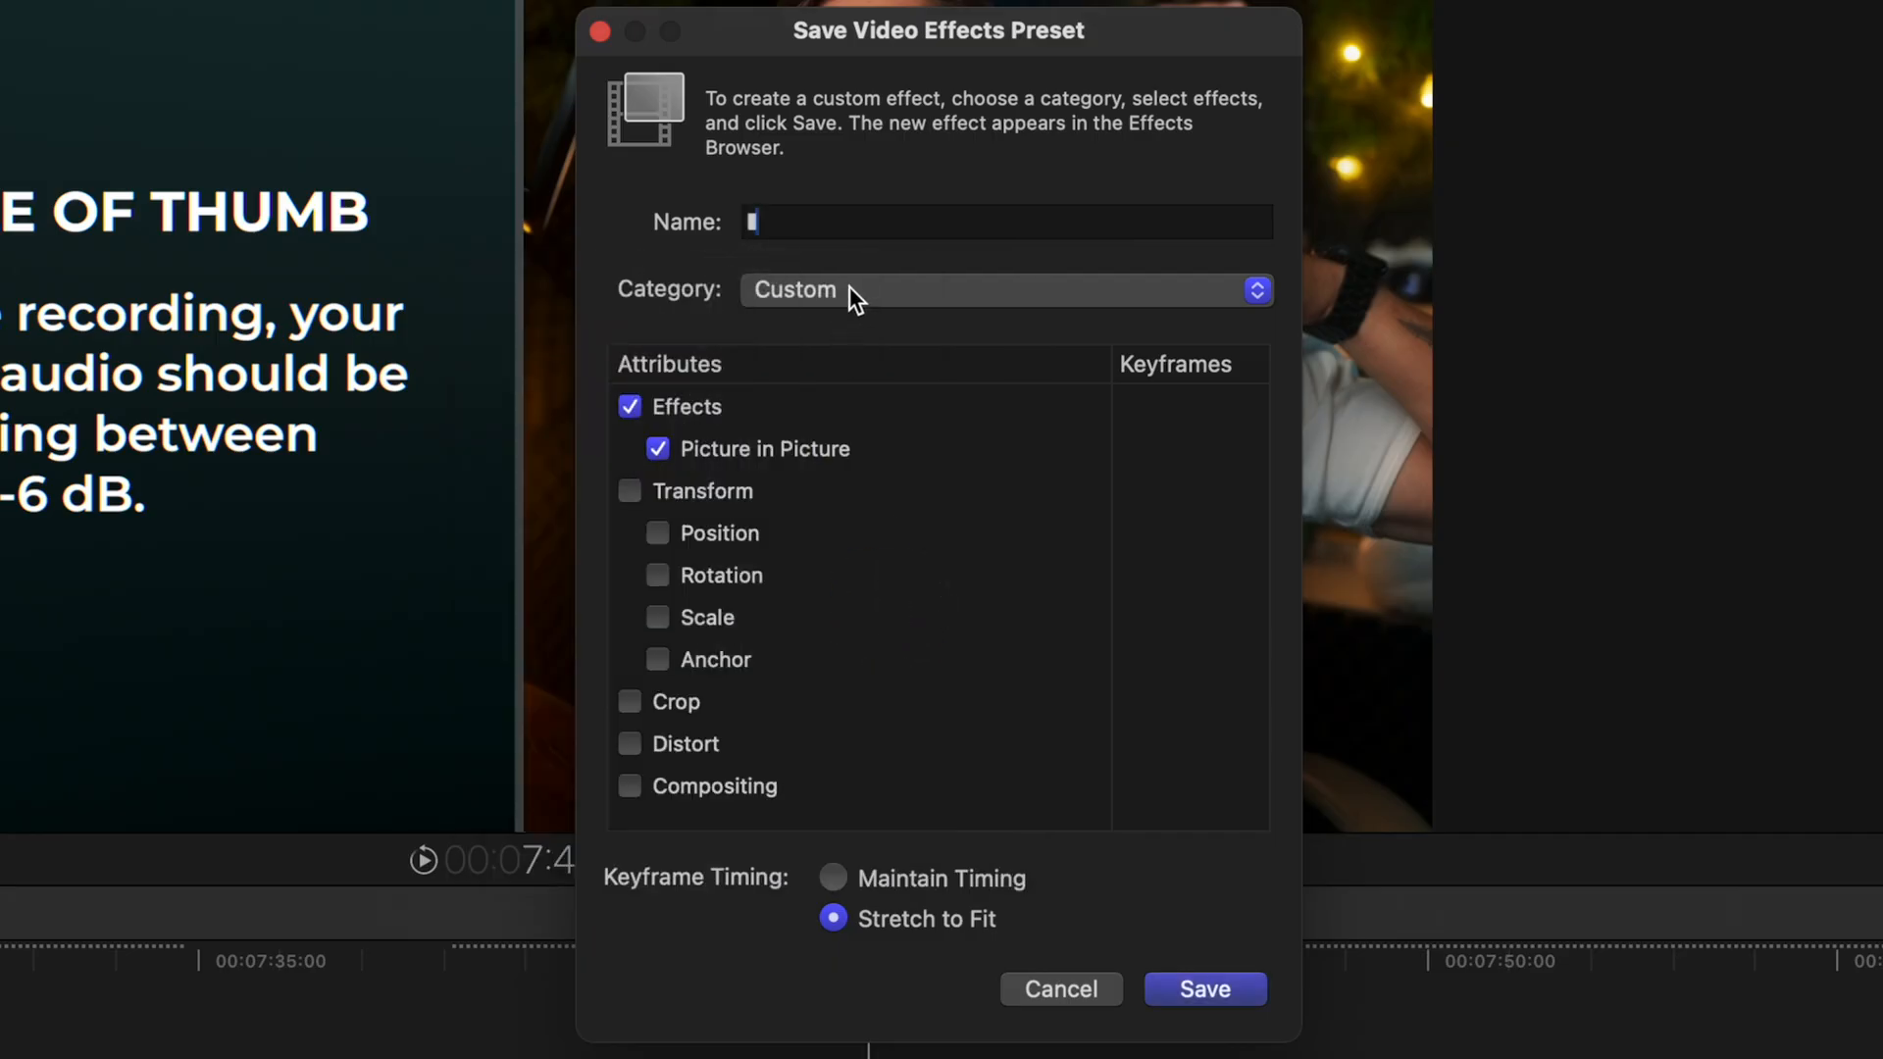
type("M")
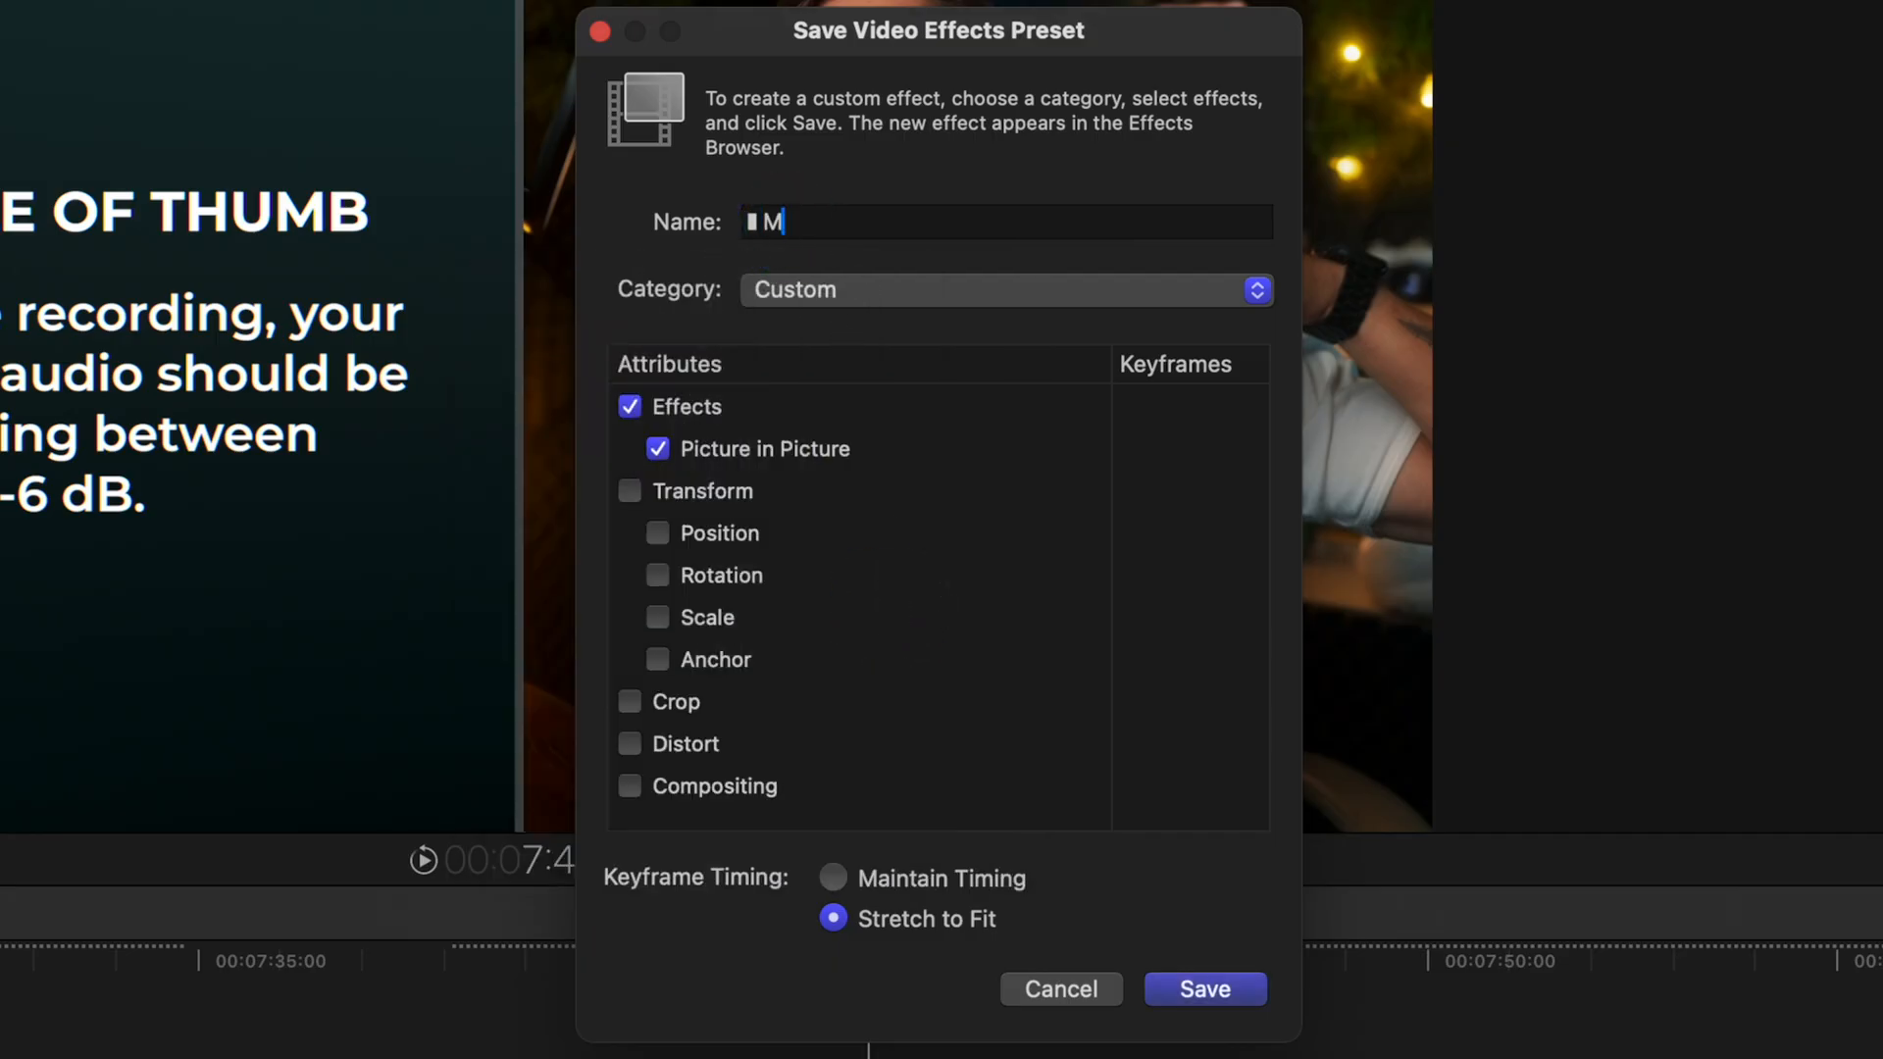
type("y Split Screen")
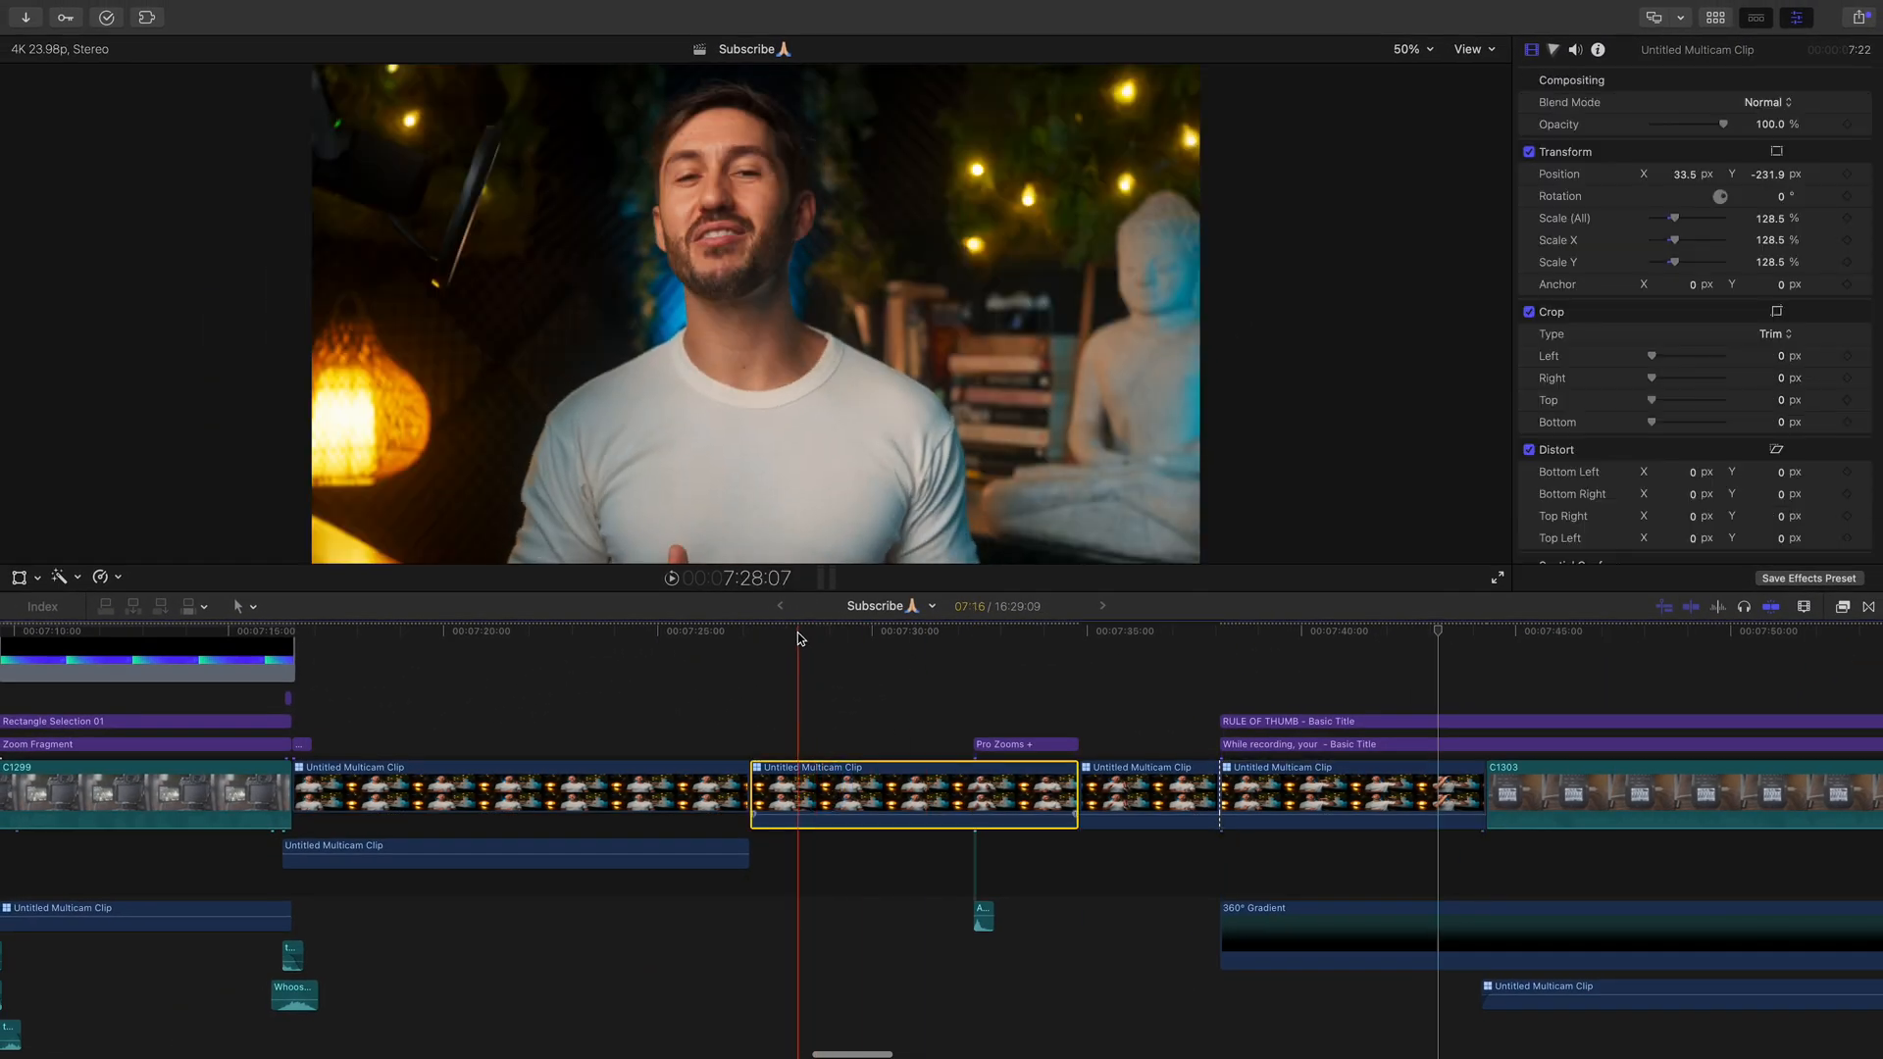
Step: Search the Effects browser for 'split'
left_click(1755, 17)
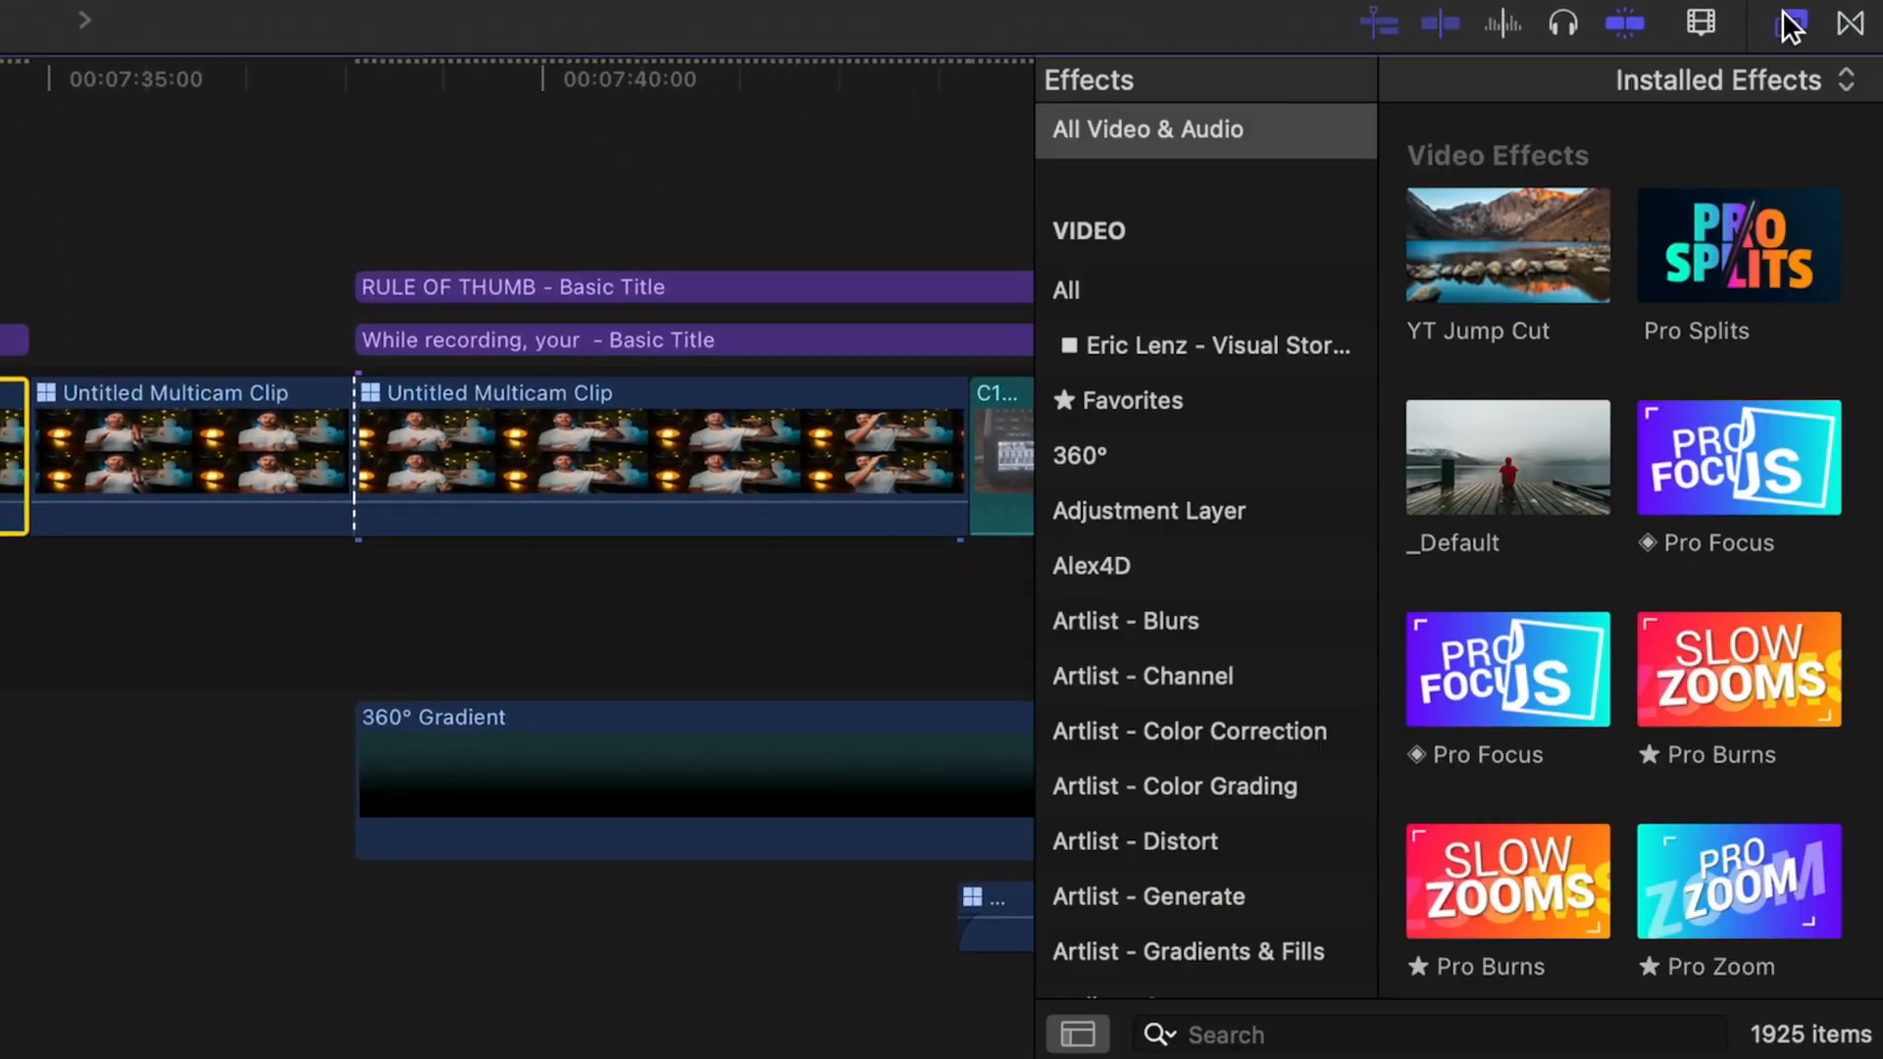
type("split")
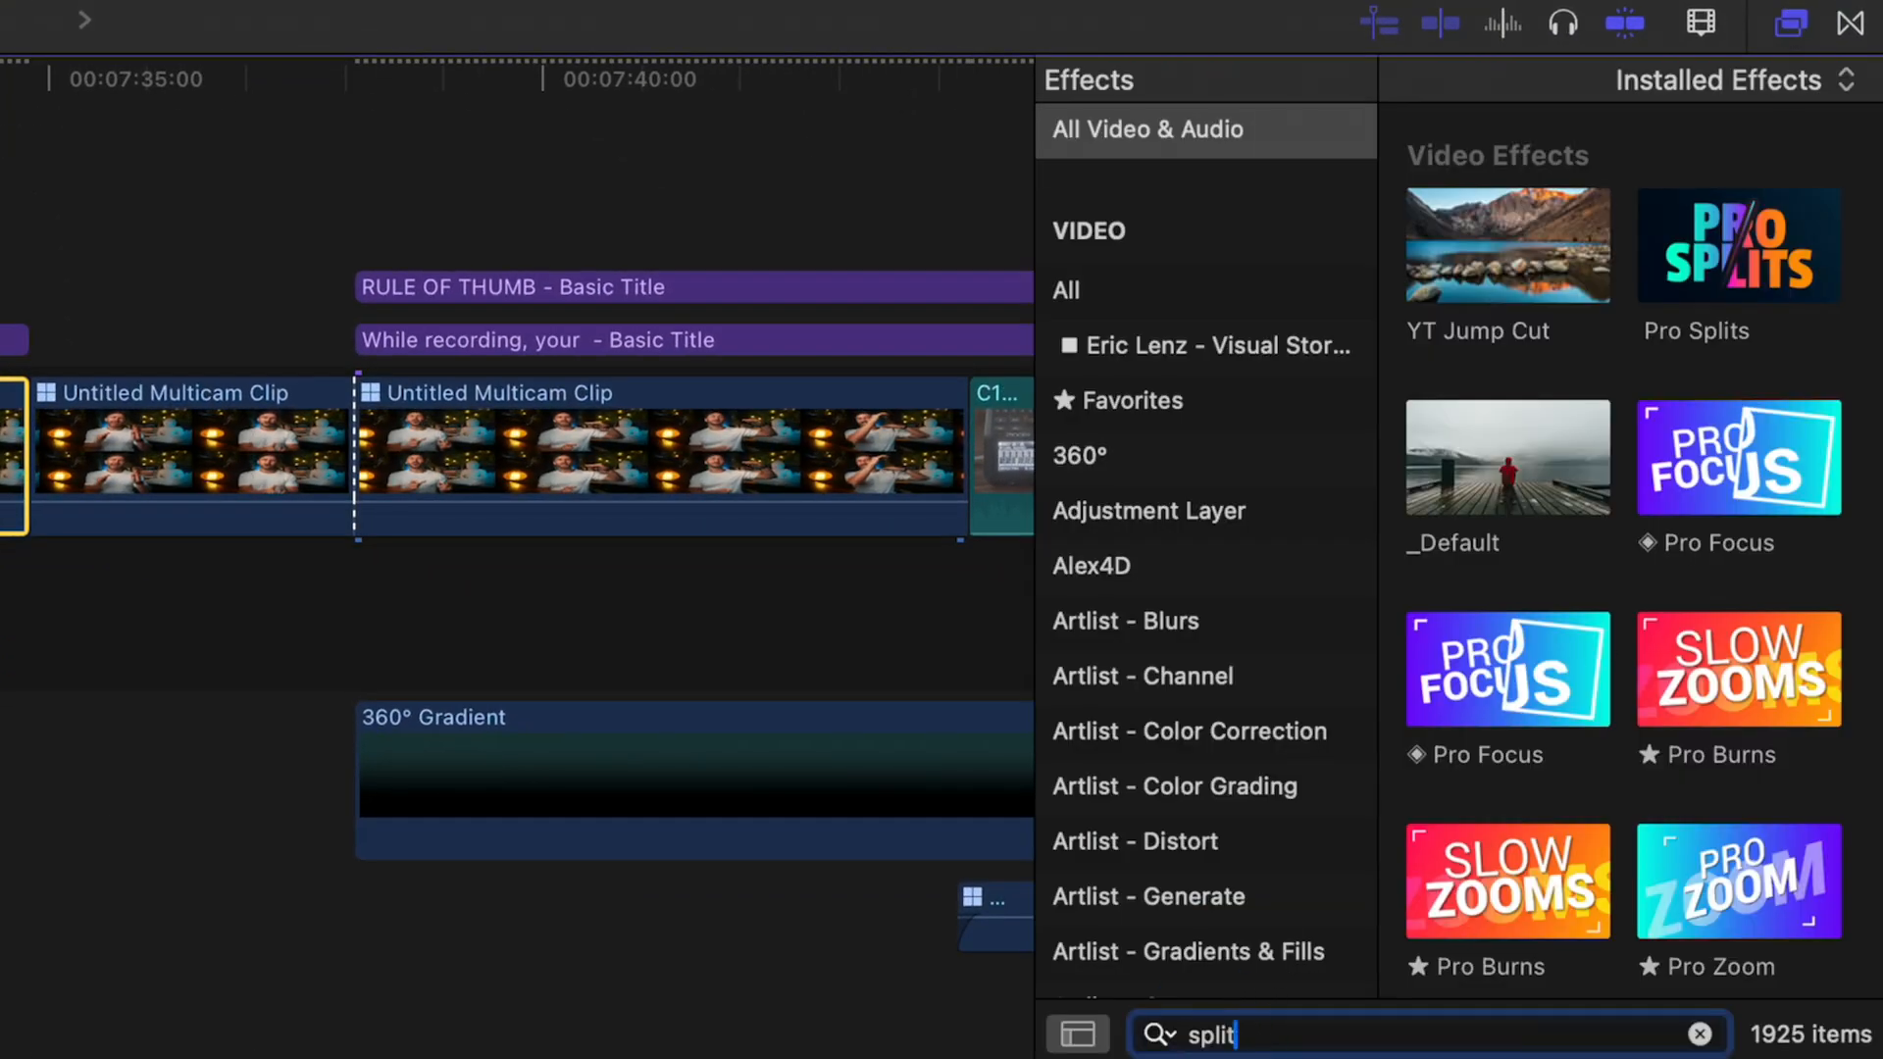